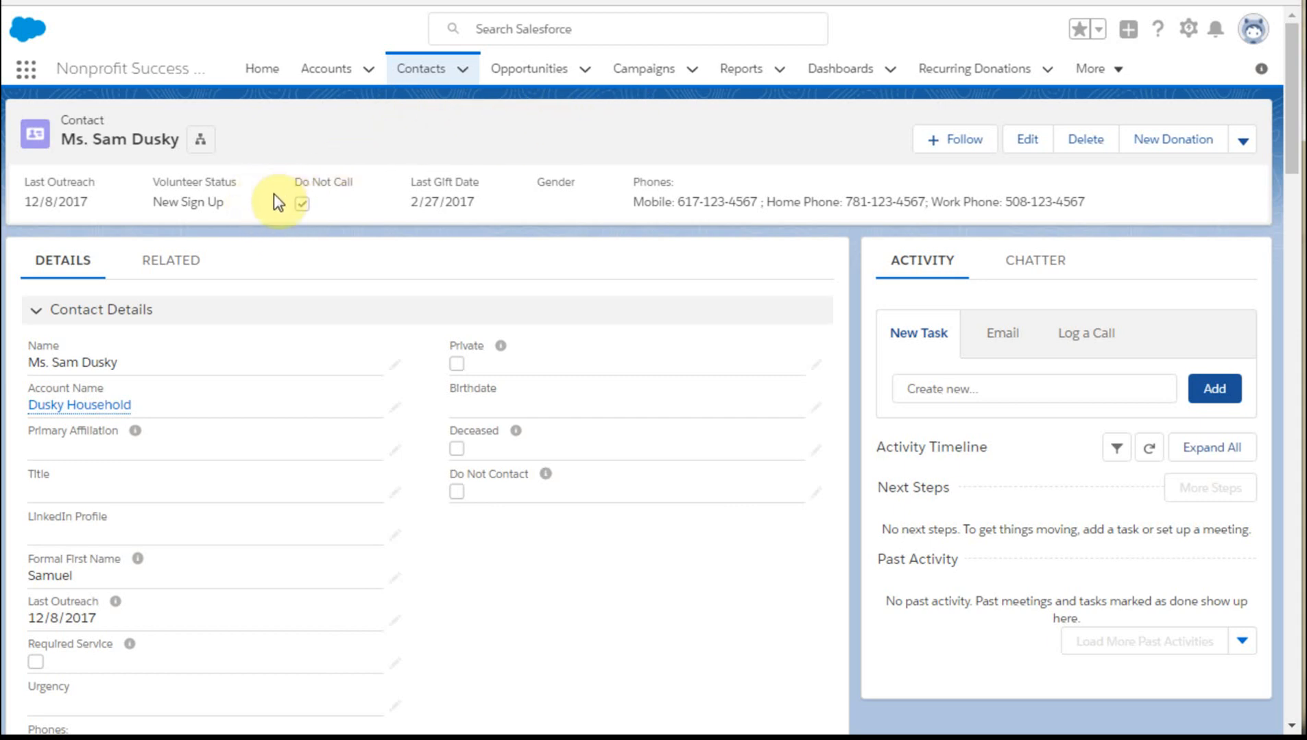
pyautogui.moveTo(890, 134)
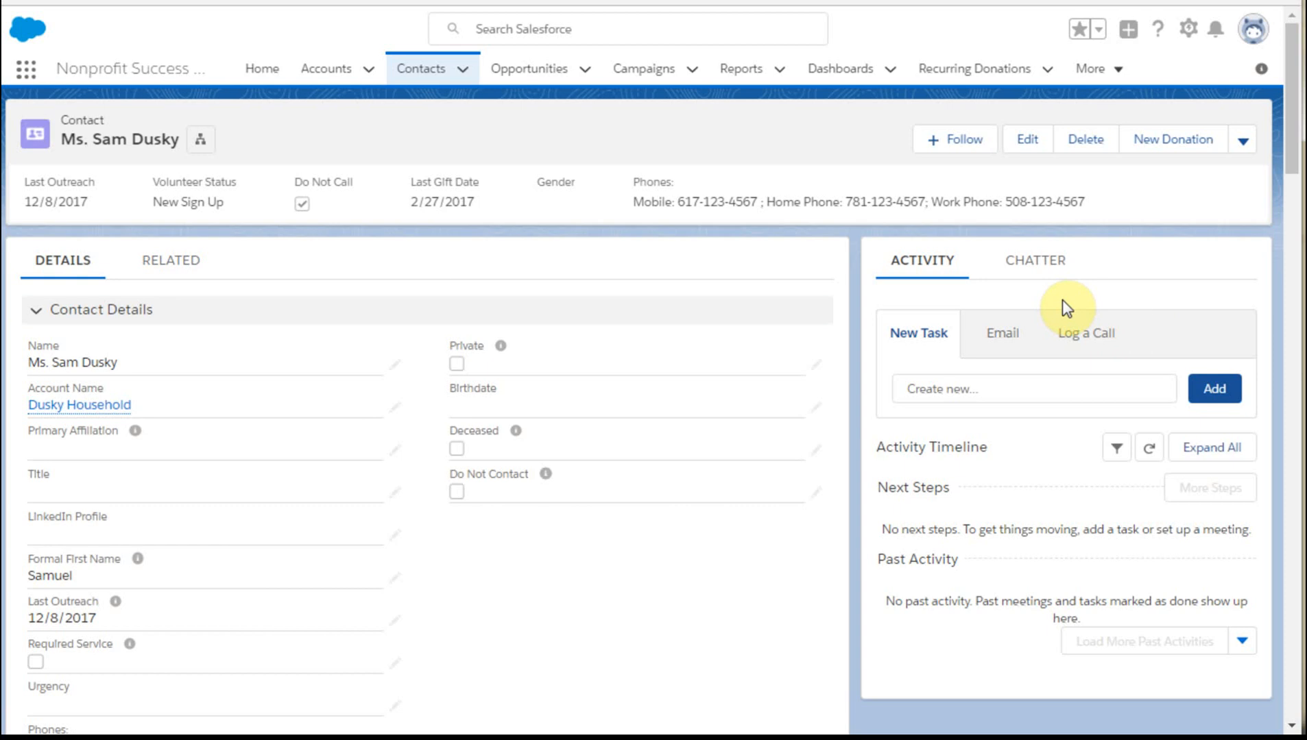
pyautogui.moveTo(301, 353)
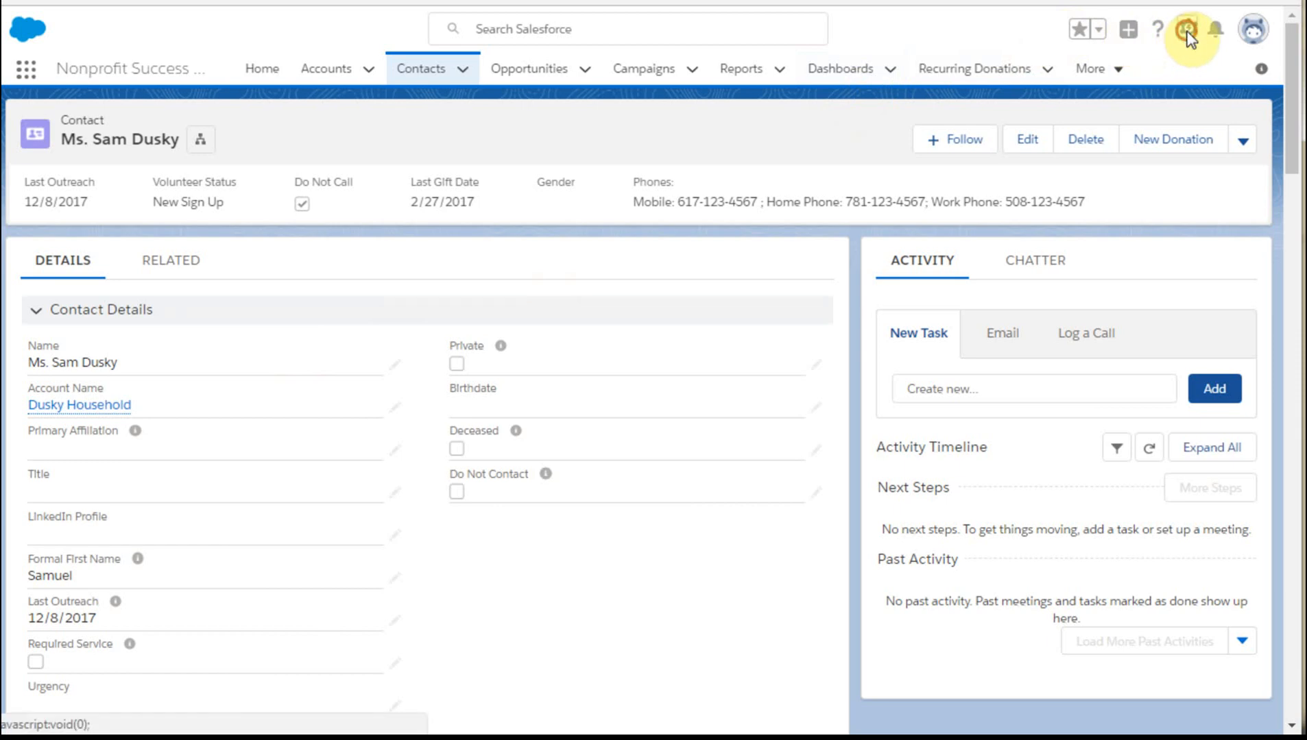
# - Bring up the setup gear options from the contact record page
pyautogui.click(1187, 29)
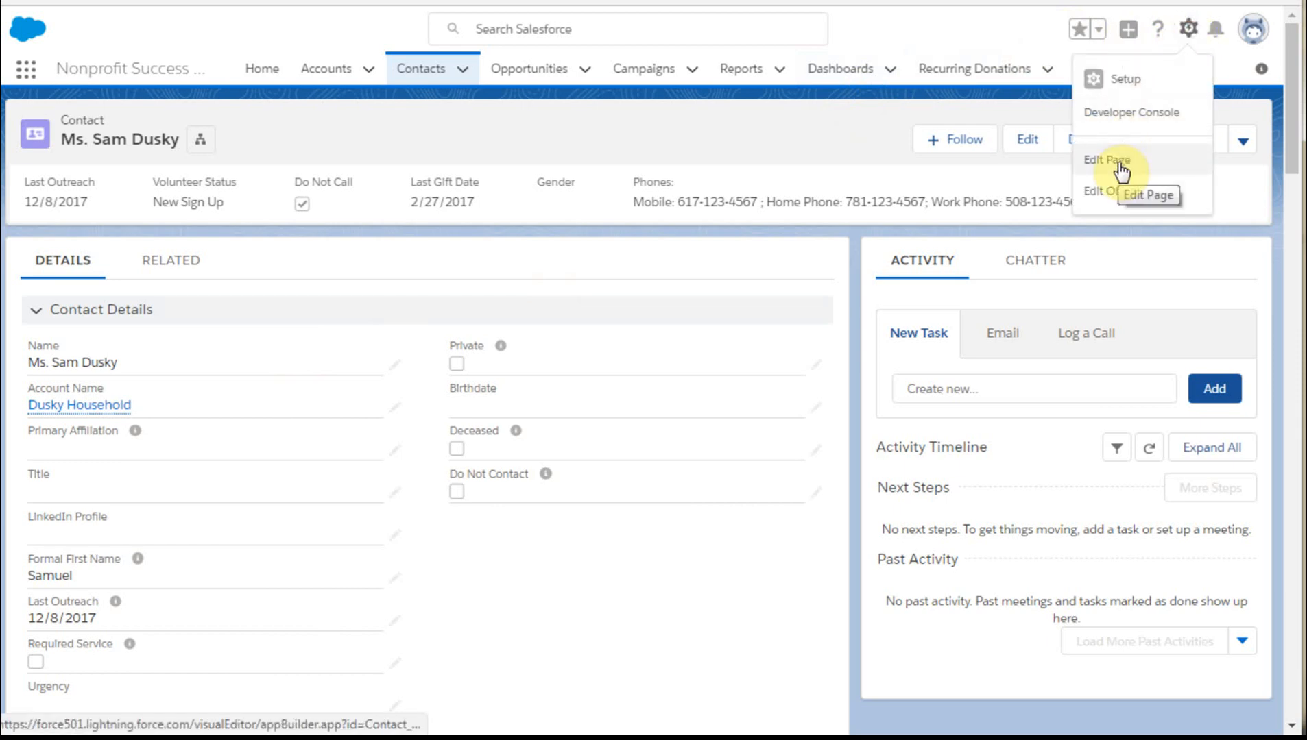
# - Edit the Contact Record Page and move Details ahead of Related in the main Tabs component
pyautogui.click(1103, 159)
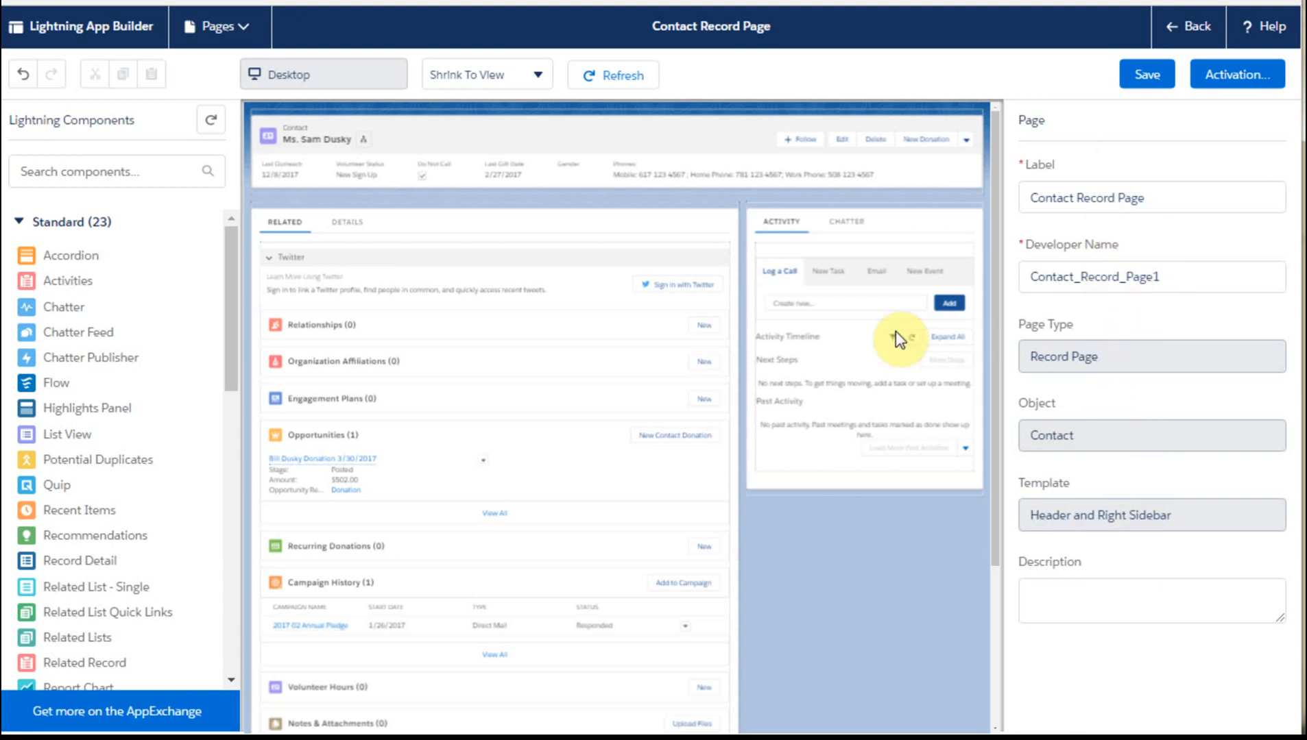
pyautogui.moveTo(865, 616)
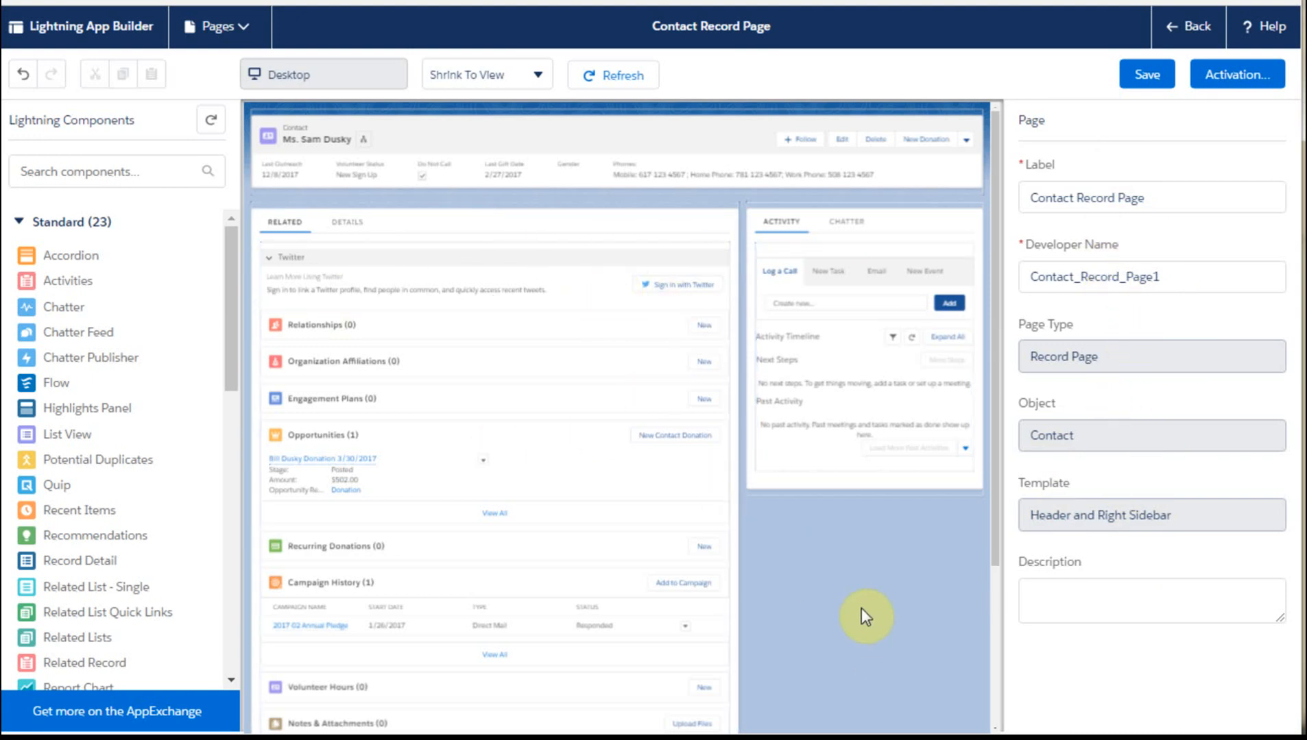
pyautogui.moveTo(119, 489)
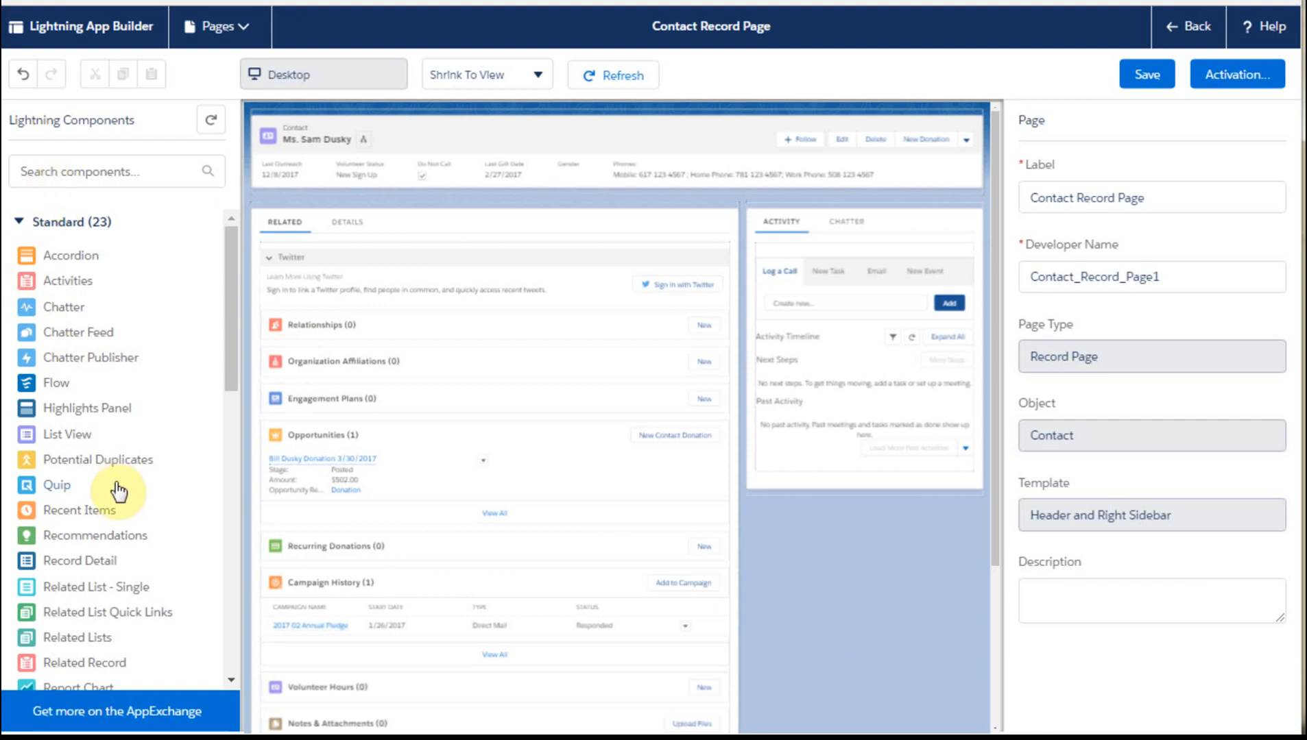
pyautogui.moveTo(886, 609)
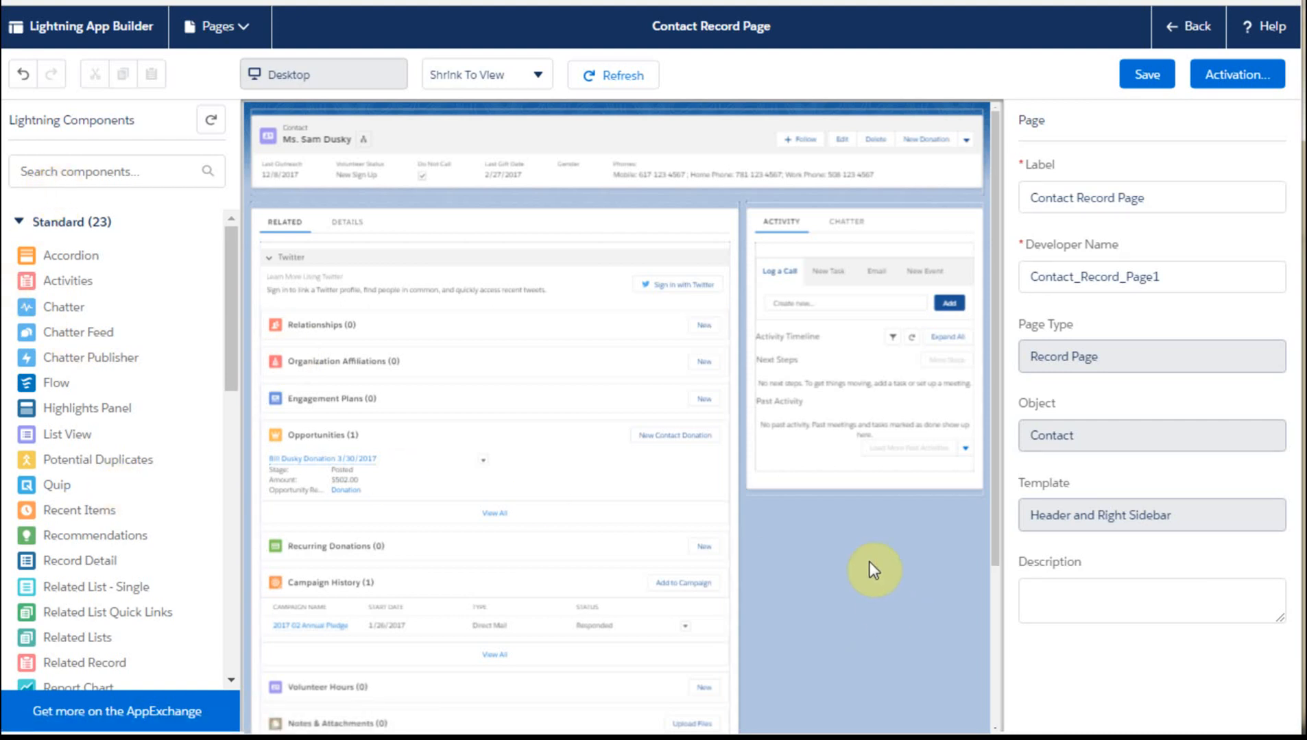
pyautogui.click(416, 154)
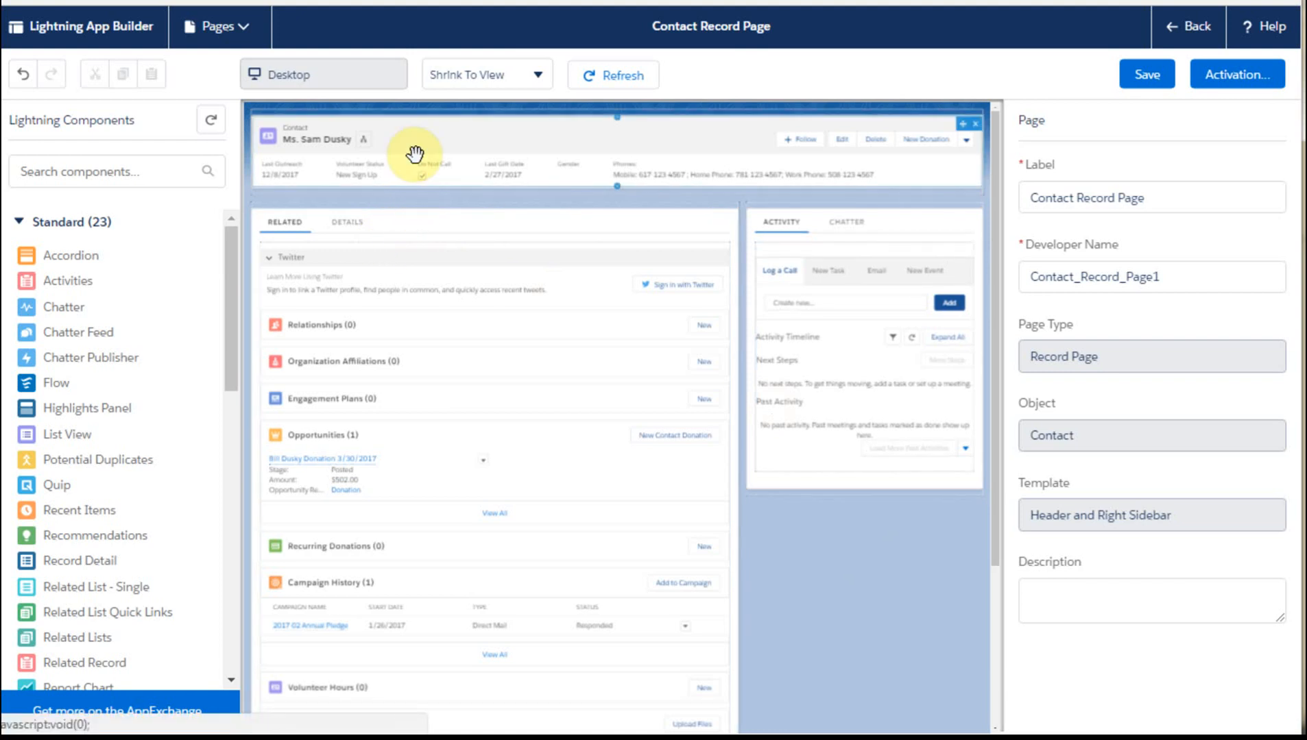
pyautogui.moveTo(823, 156)
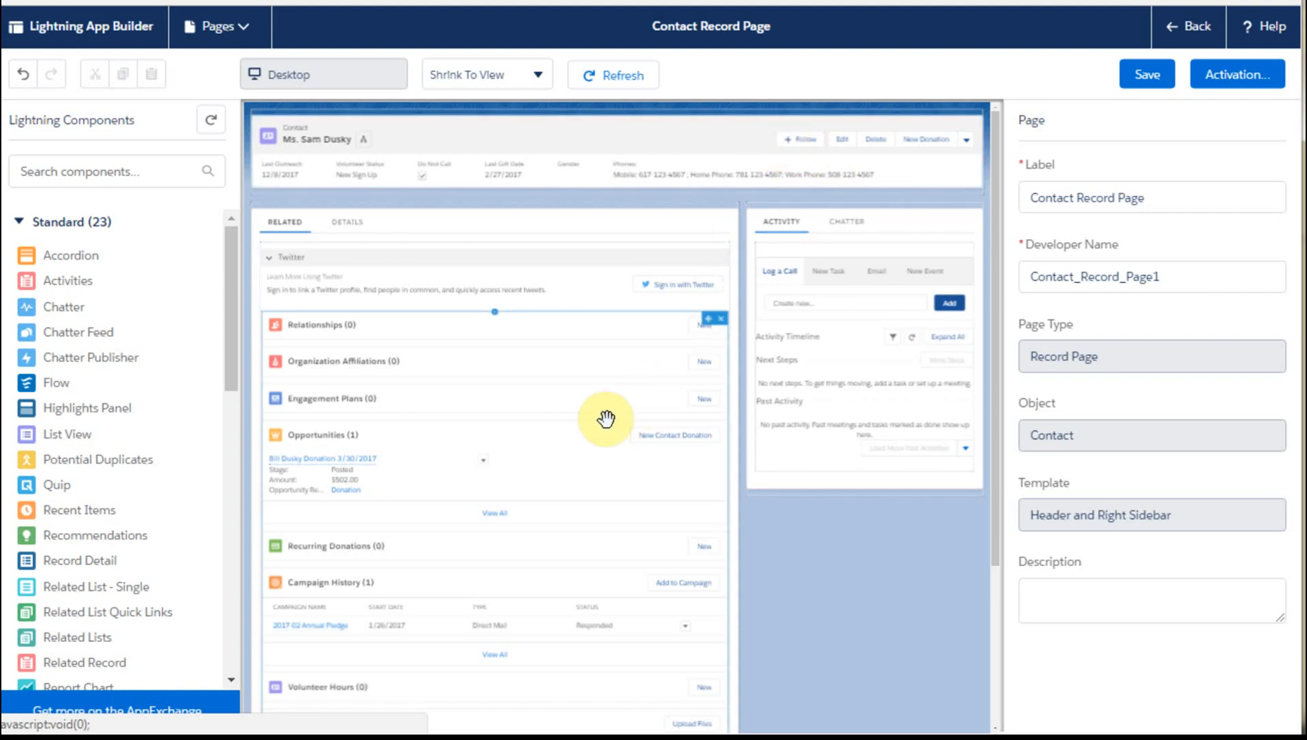
pyautogui.click(863, 392)
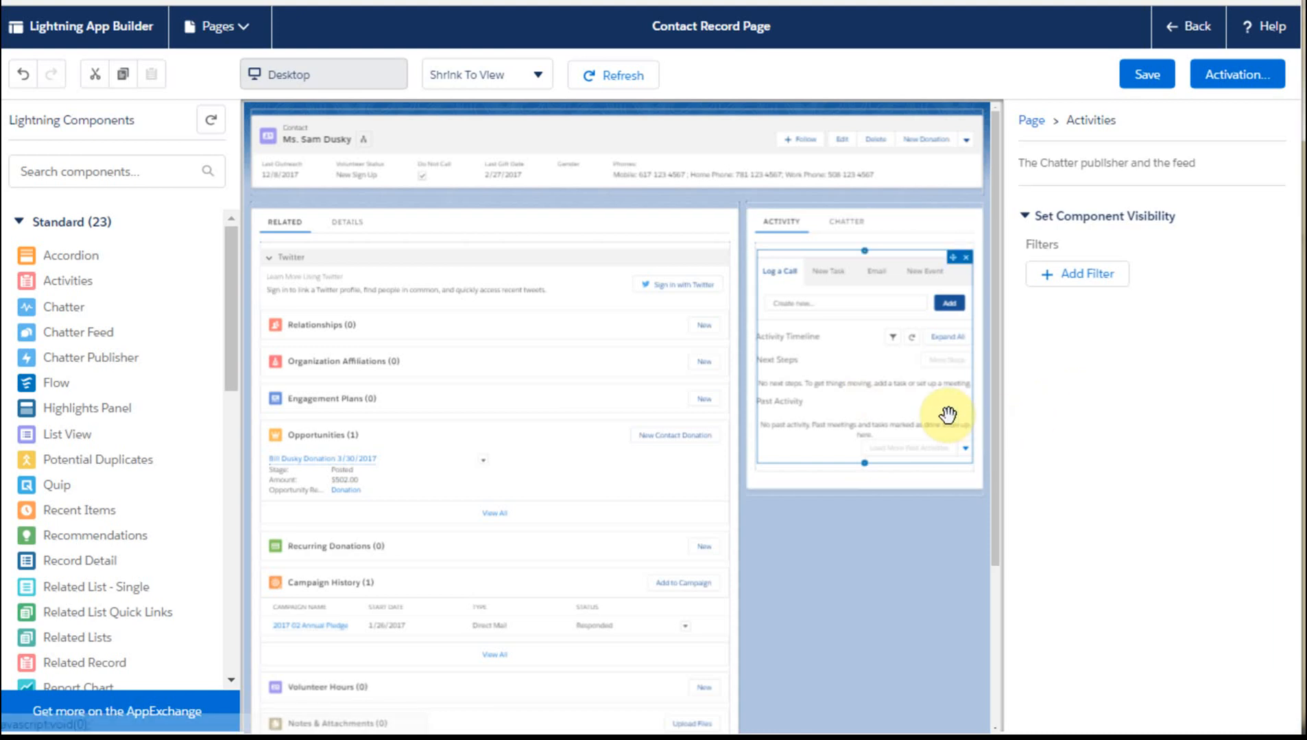
pyautogui.moveTo(498, 249)
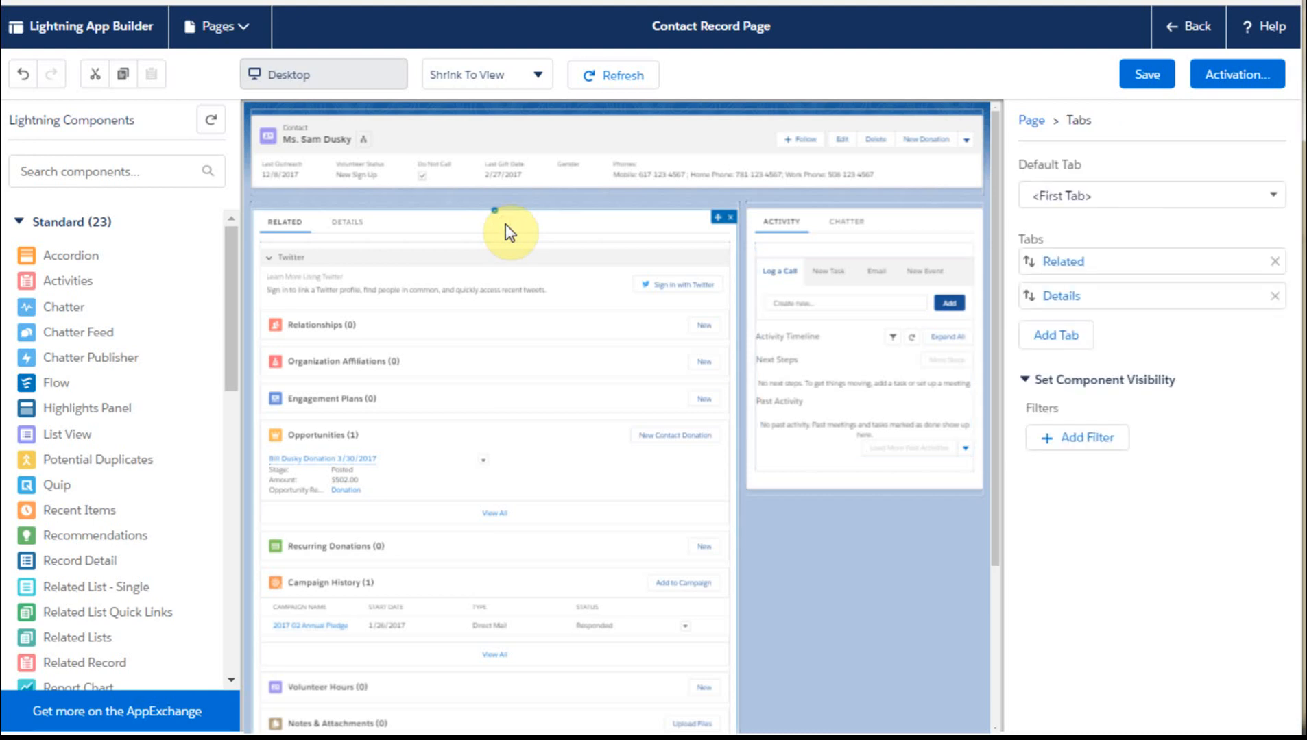
pyautogui.moveTo(465, 244)
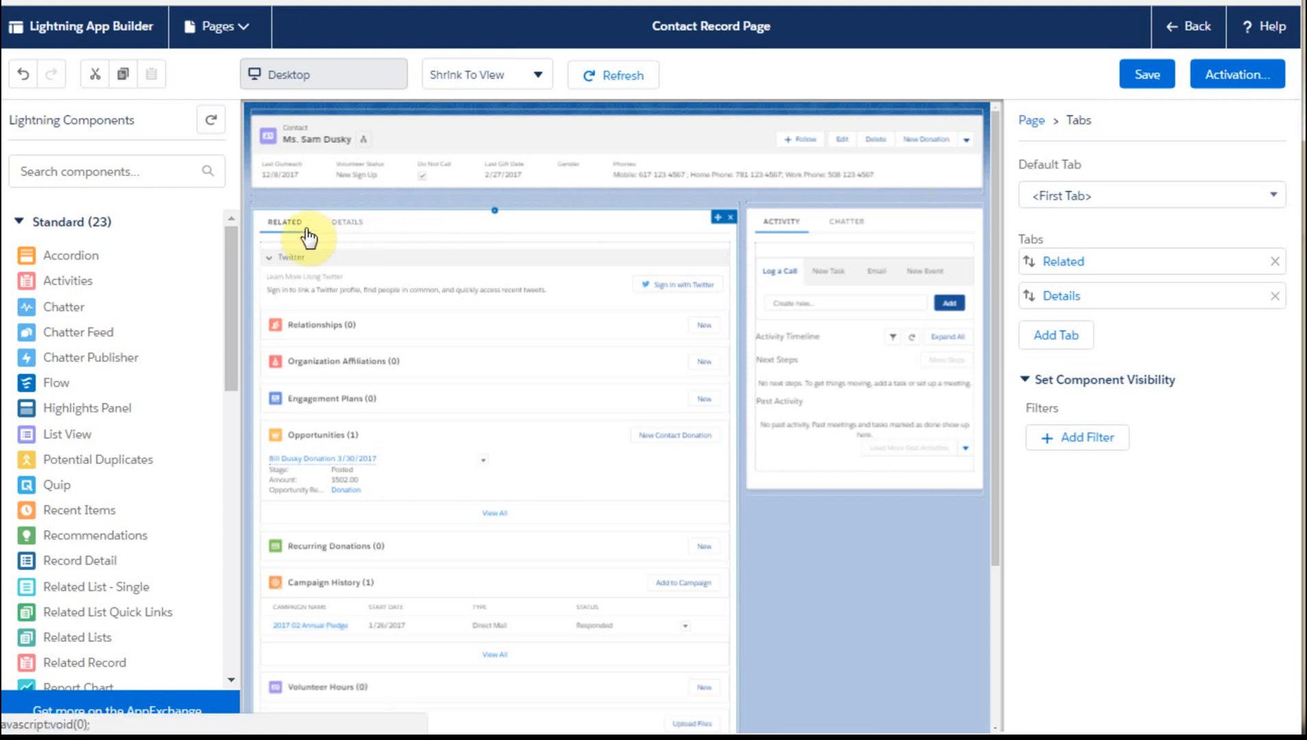
pyautogui.moveTo(423, 233)
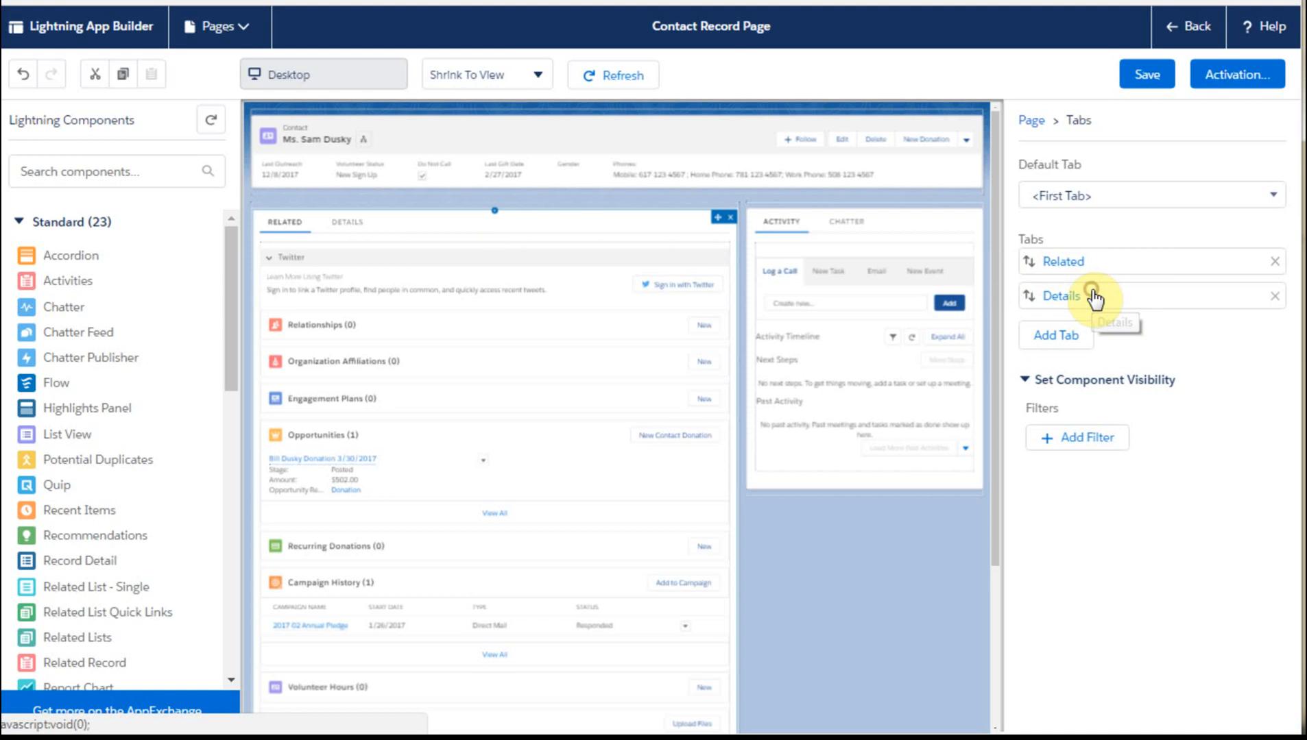
pyautogui.moveTo(1094, 296); pyautogui.dragTo(1094, 261)
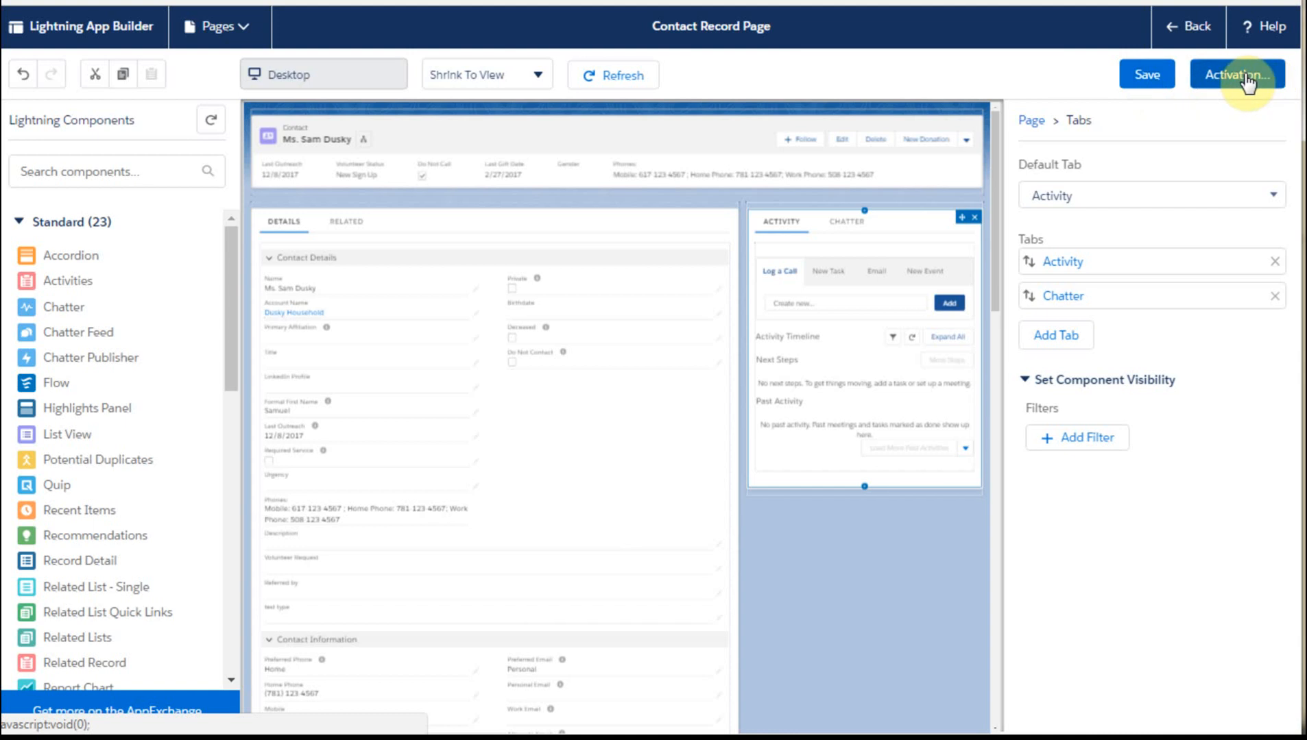
# - Review the Activation settings confirming the page is the org default, then dismiss them
pyautogui.click(1236, 74)
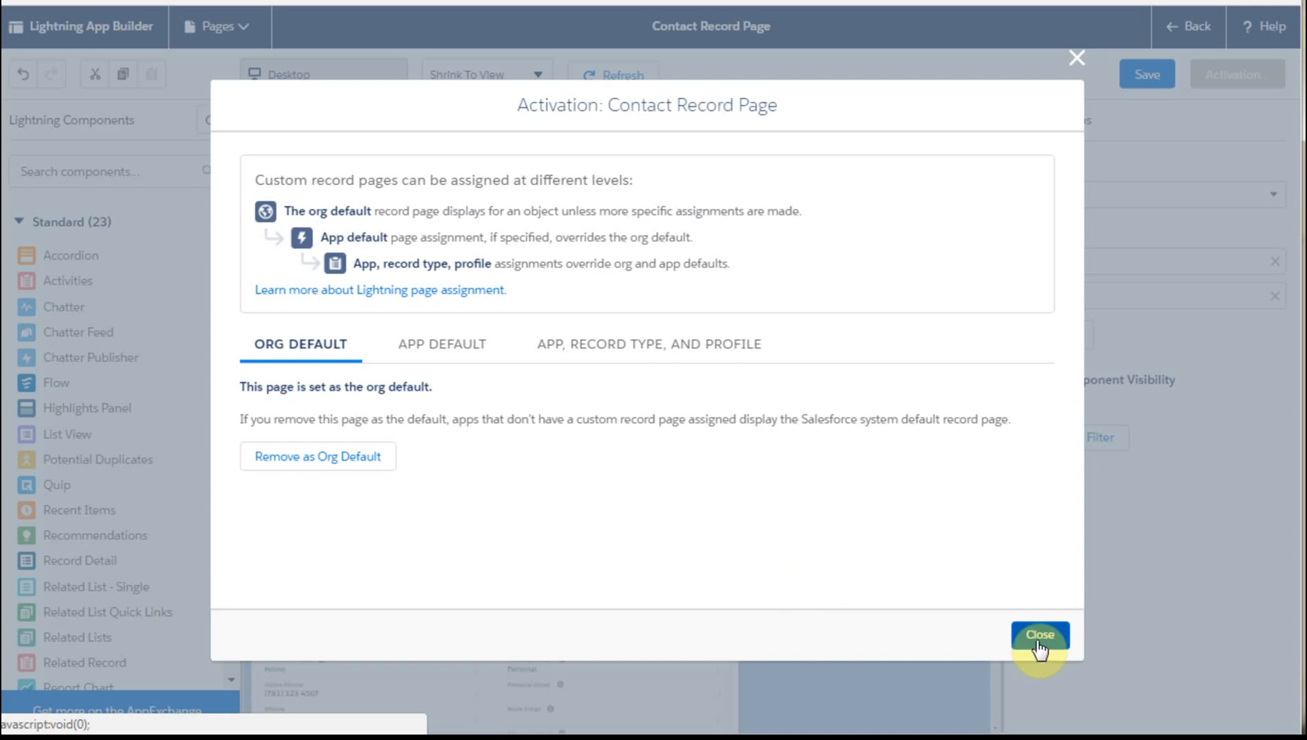
pyautogui.click(1038, 635)
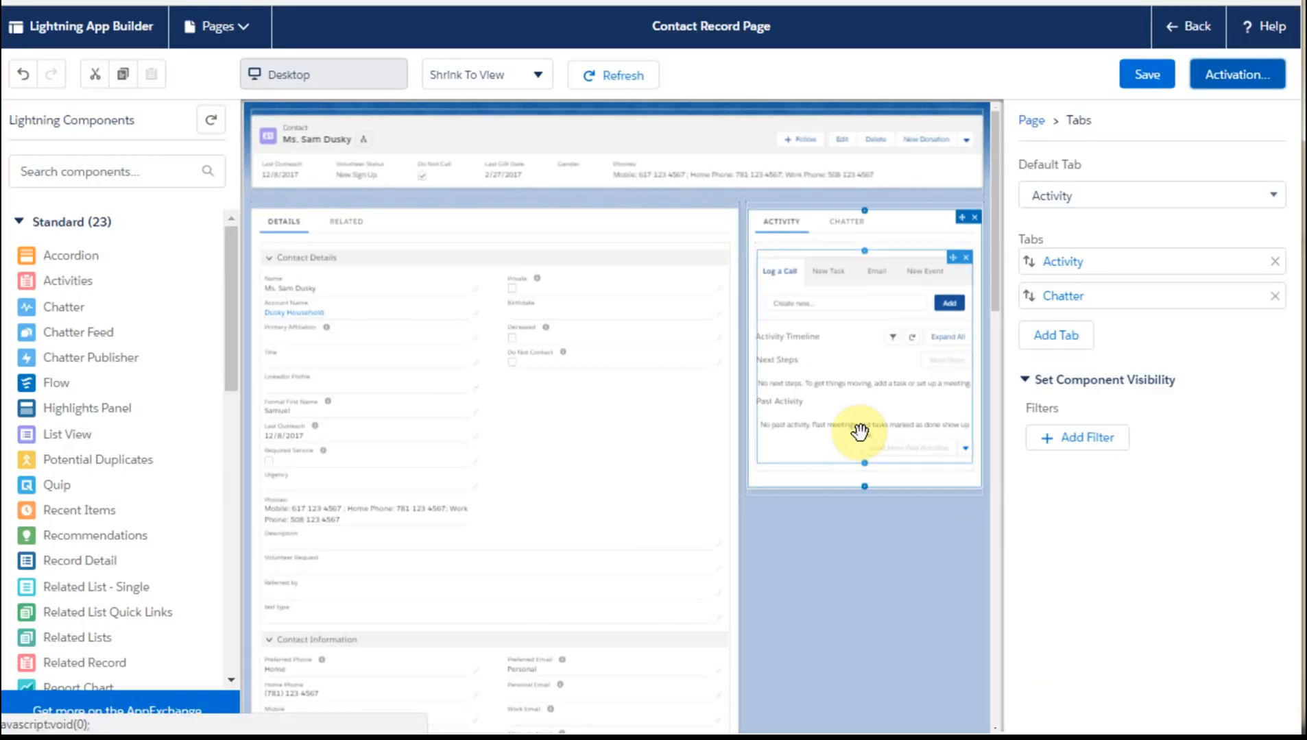
pyautogui.moveTo(866, 417)
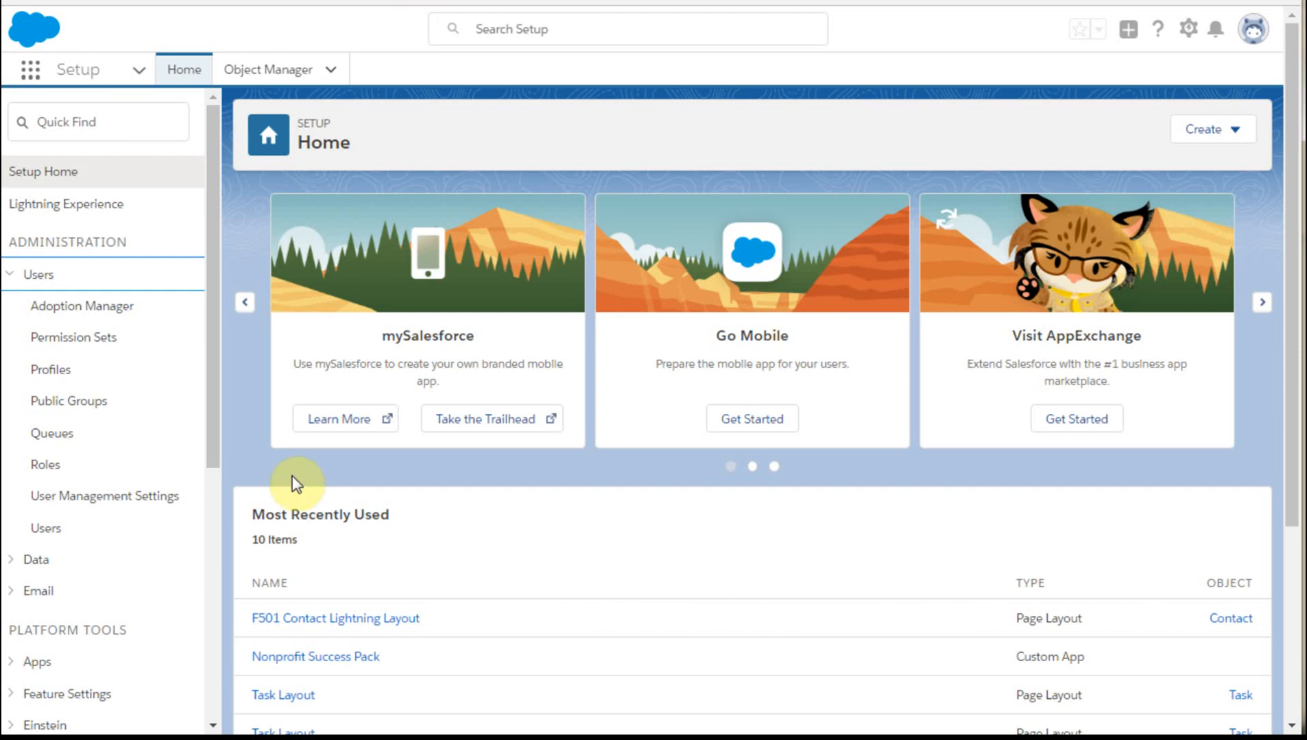
# - Open the F501 Contact Lightning Layout from the Contact Page Layout Assignment list
pyautogui.click(45, 528)
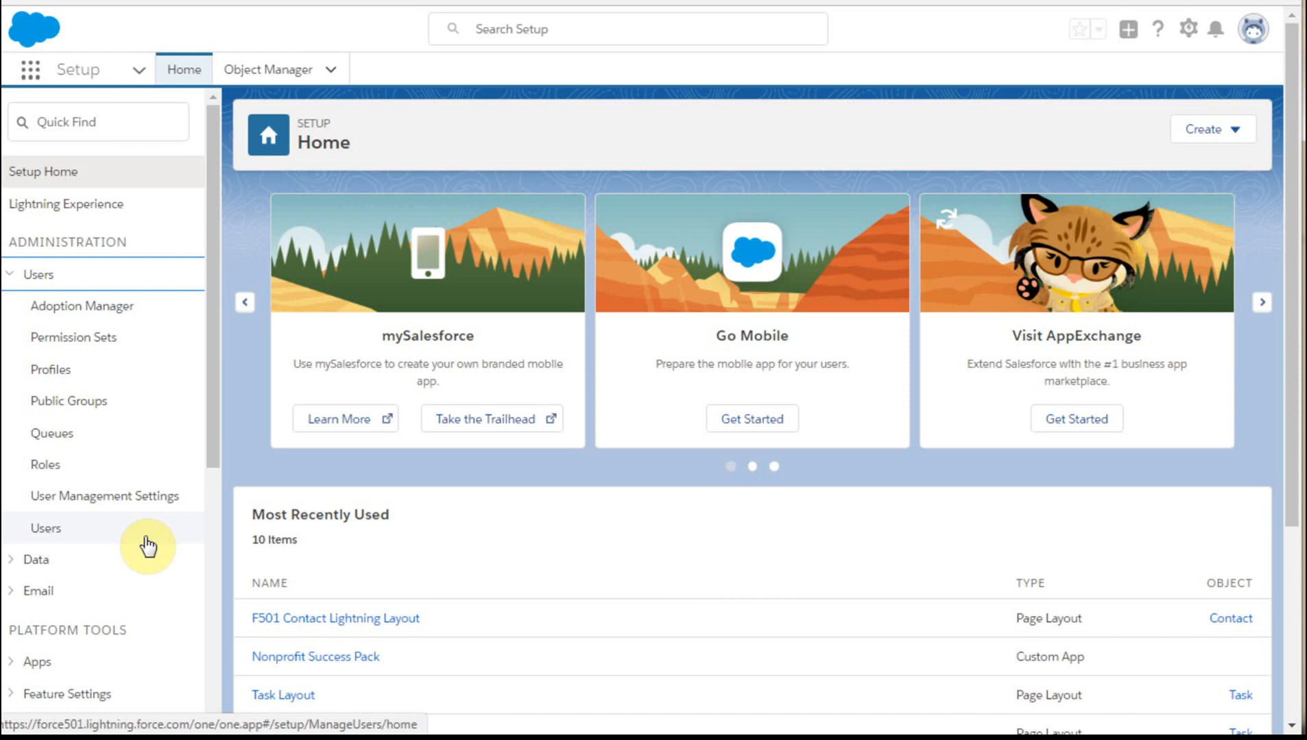
pyautogui.click(45, 528)
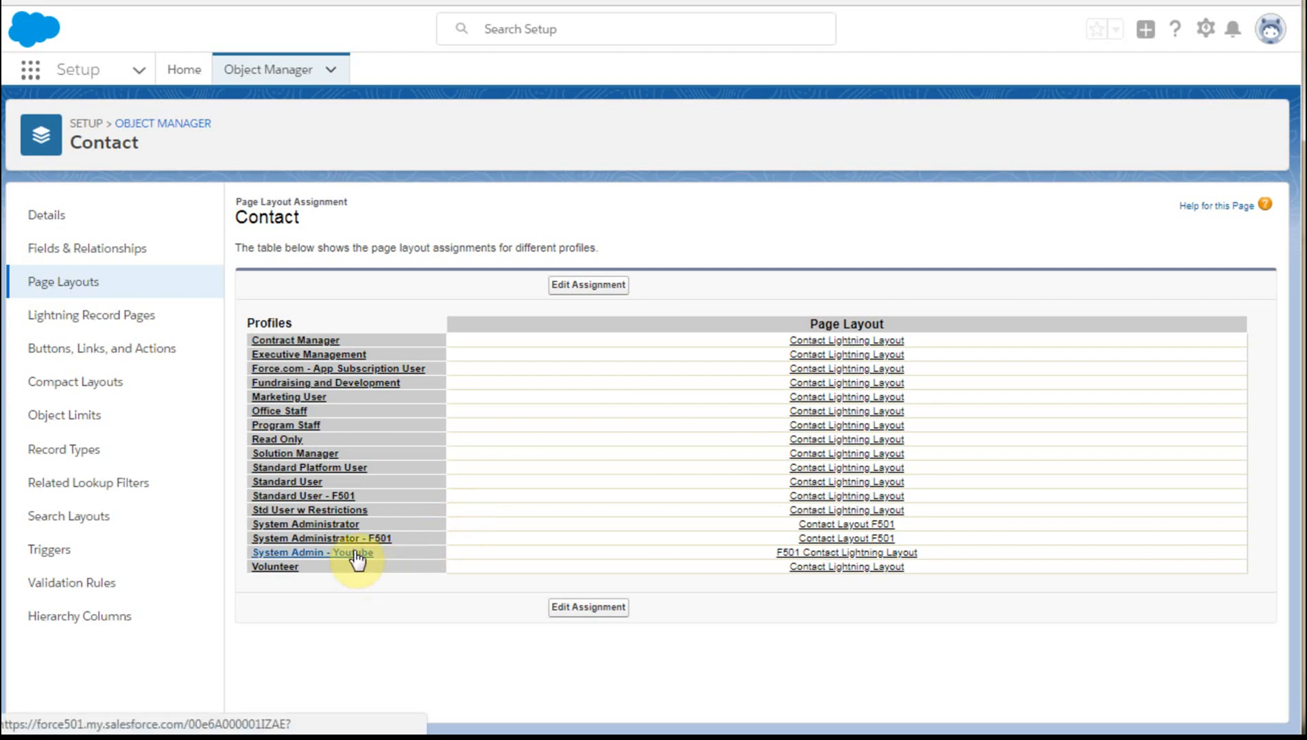
pyautogui.moveTo(341, 557)
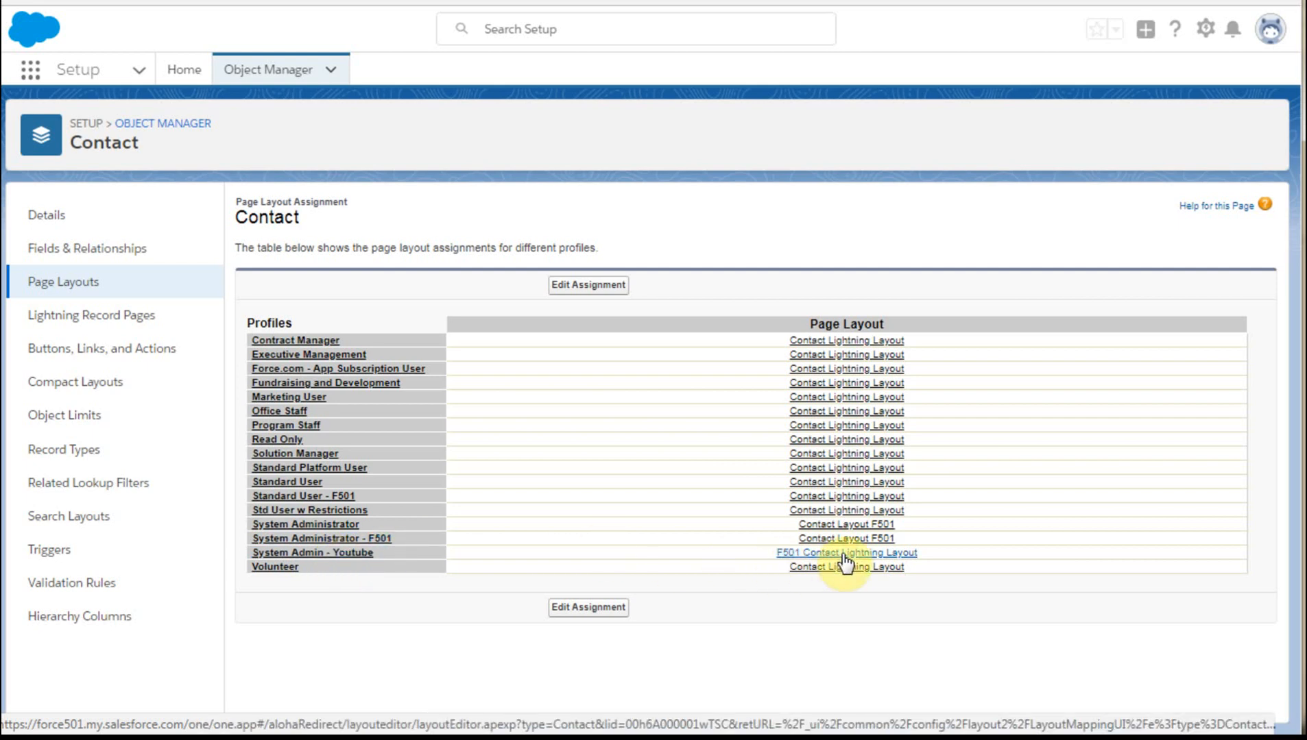
pyautogui.click(846, 553)
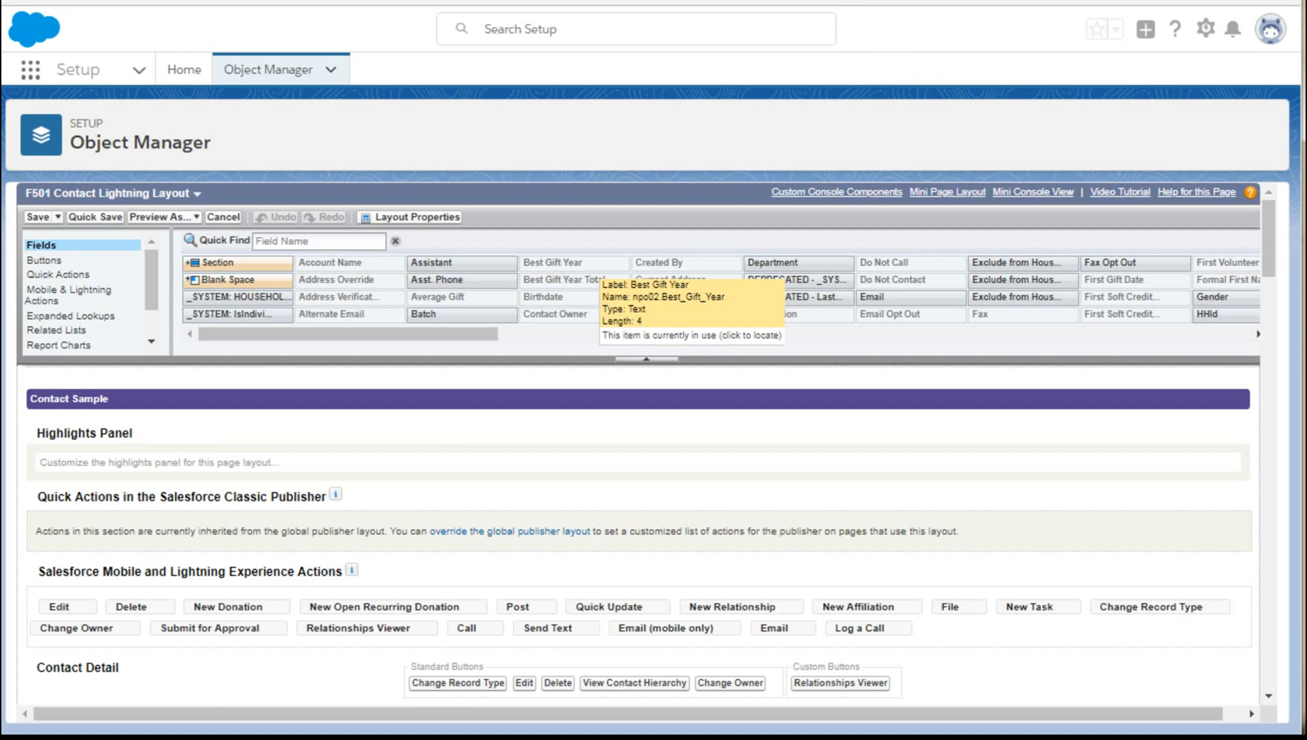
pyautogui.moveTo(604, 499)
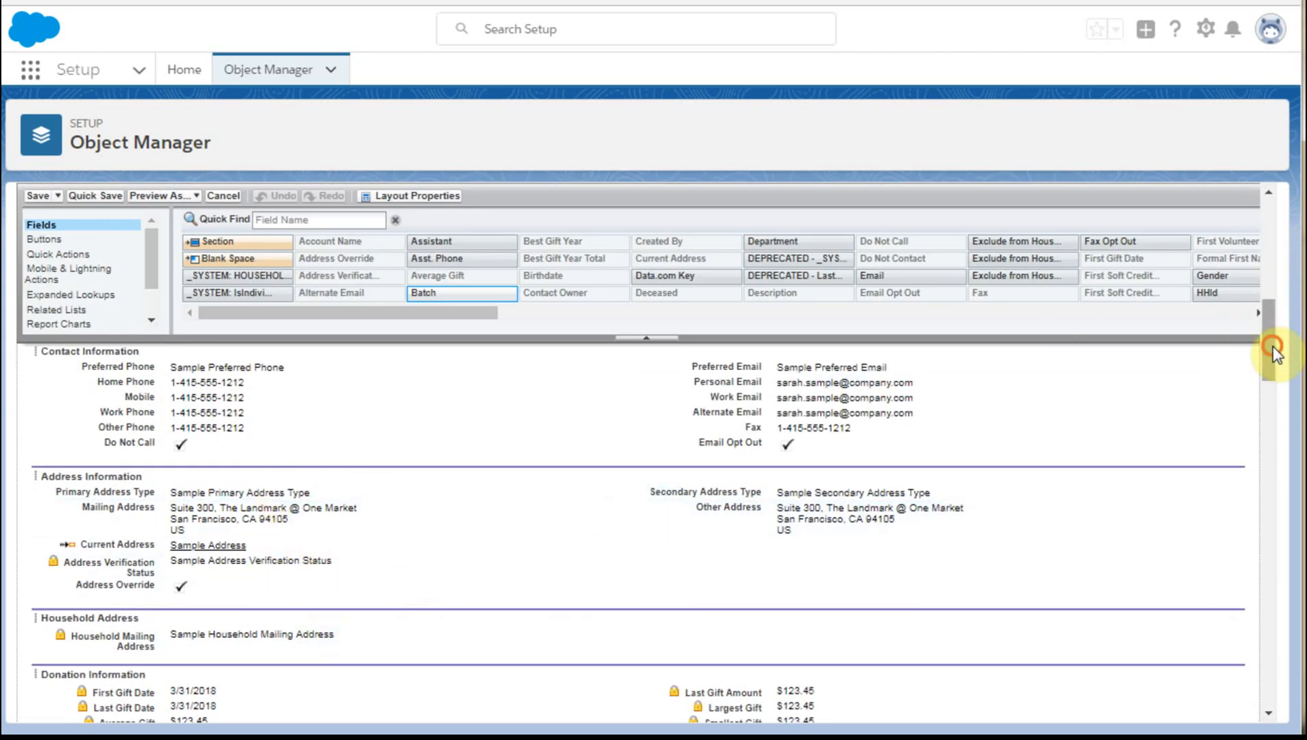
# - Show the Mobile & Lightning Actions palette in the F501 layout editor
pyautogui.scroll(-3)
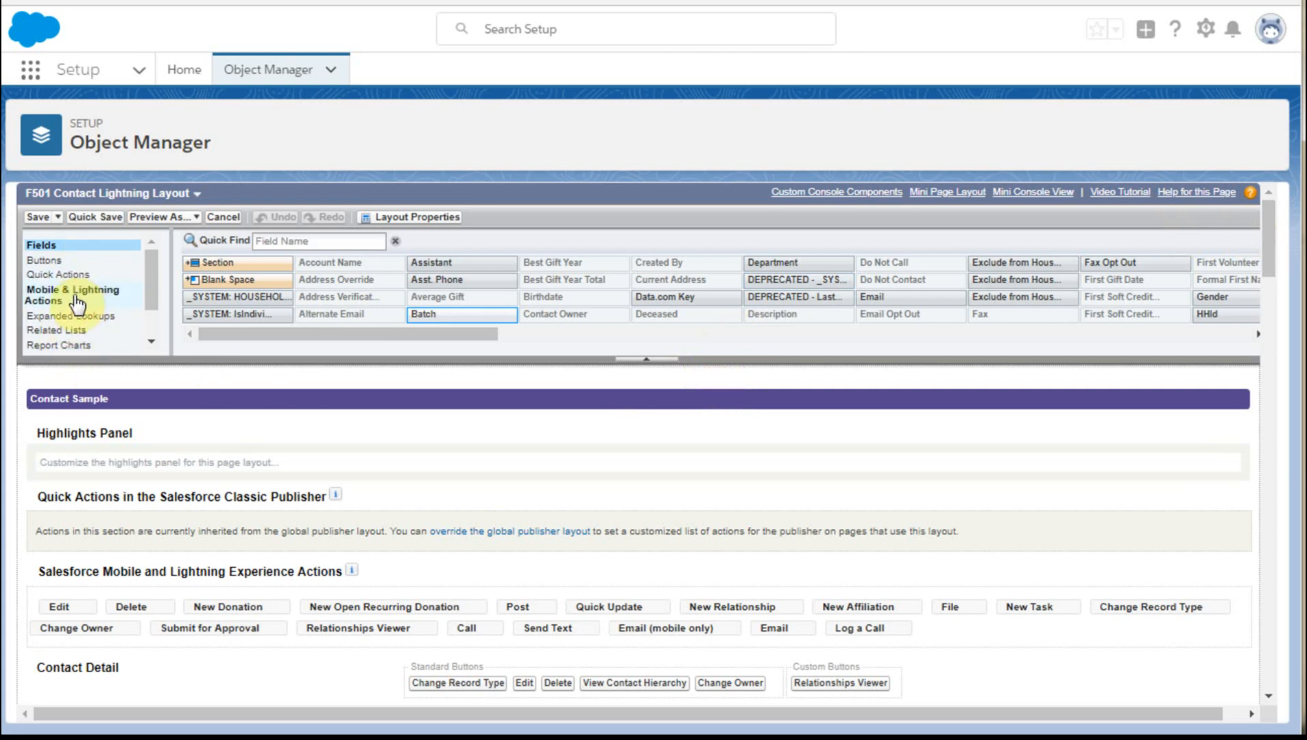
pyautogui.click(73, 295)
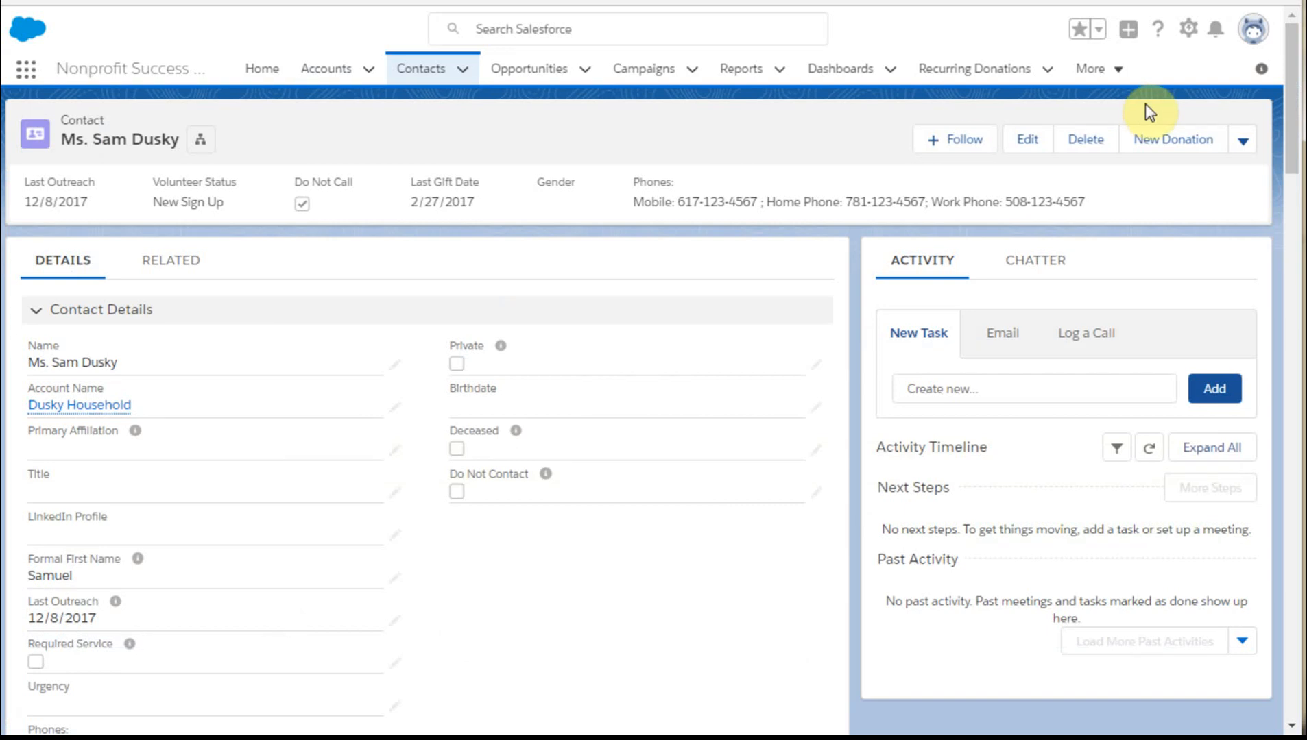
pyautogui.moveTo(1172, 139)
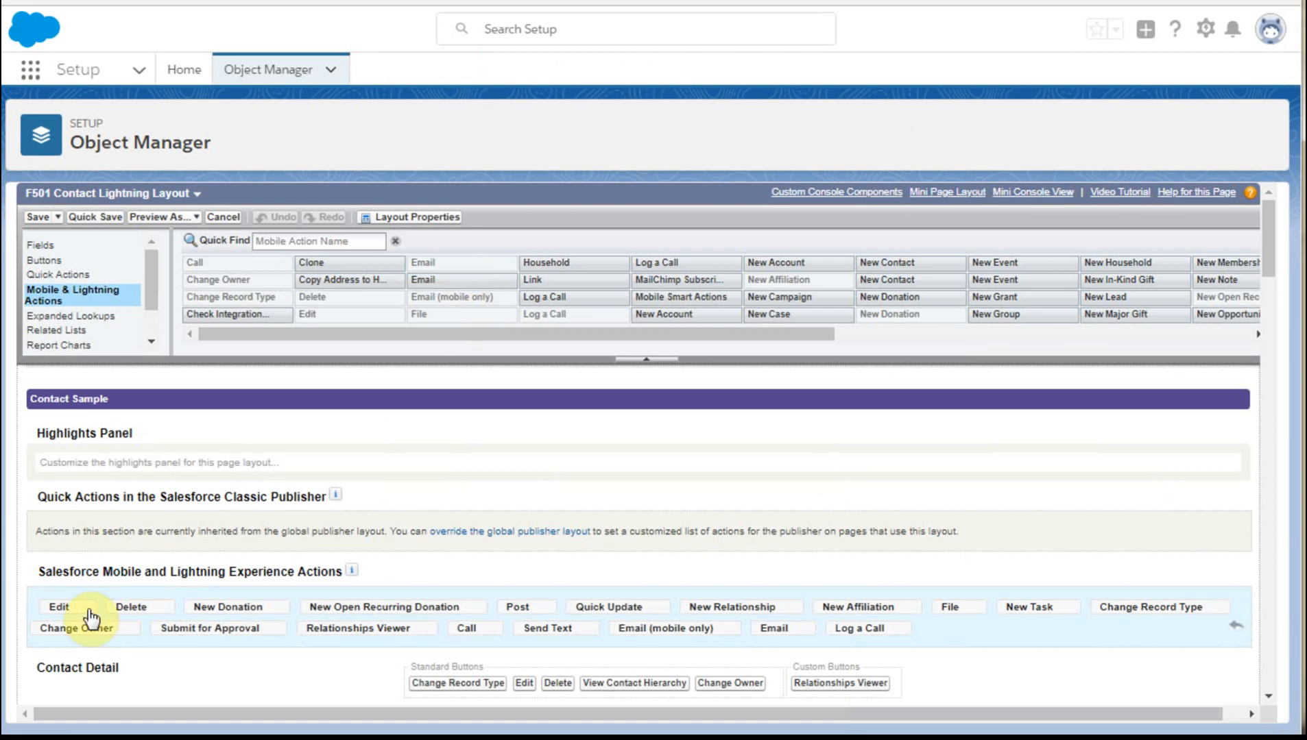
pyautogui.moveTo(226, 616)
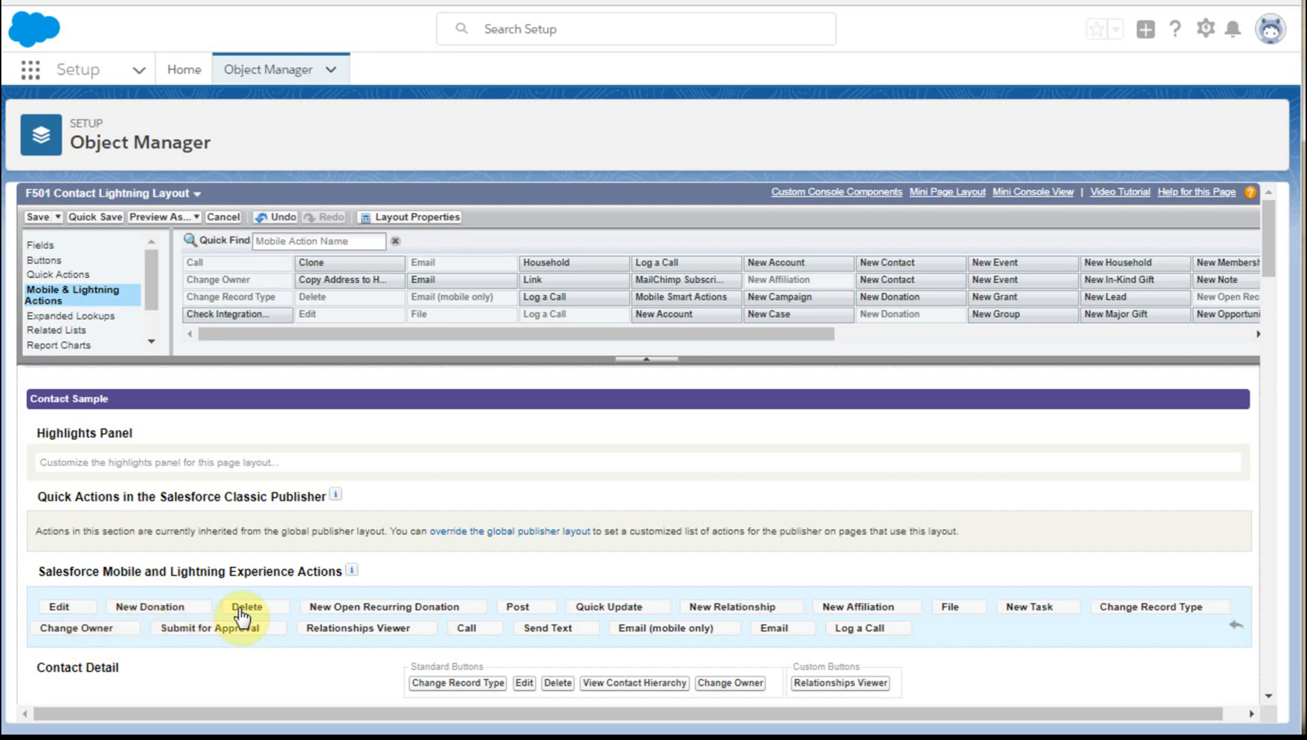
pyautogui.moveTo(587, 613)
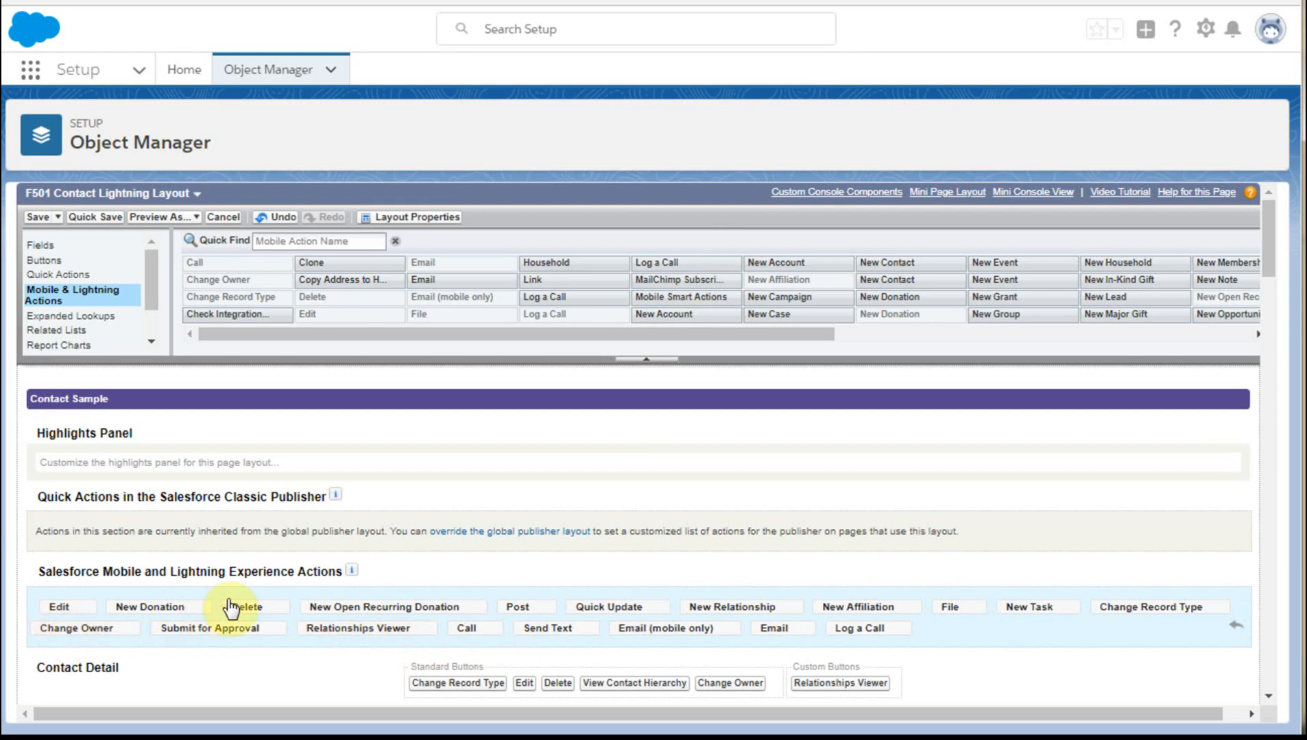
pyautogui.moveTo(200, 637)
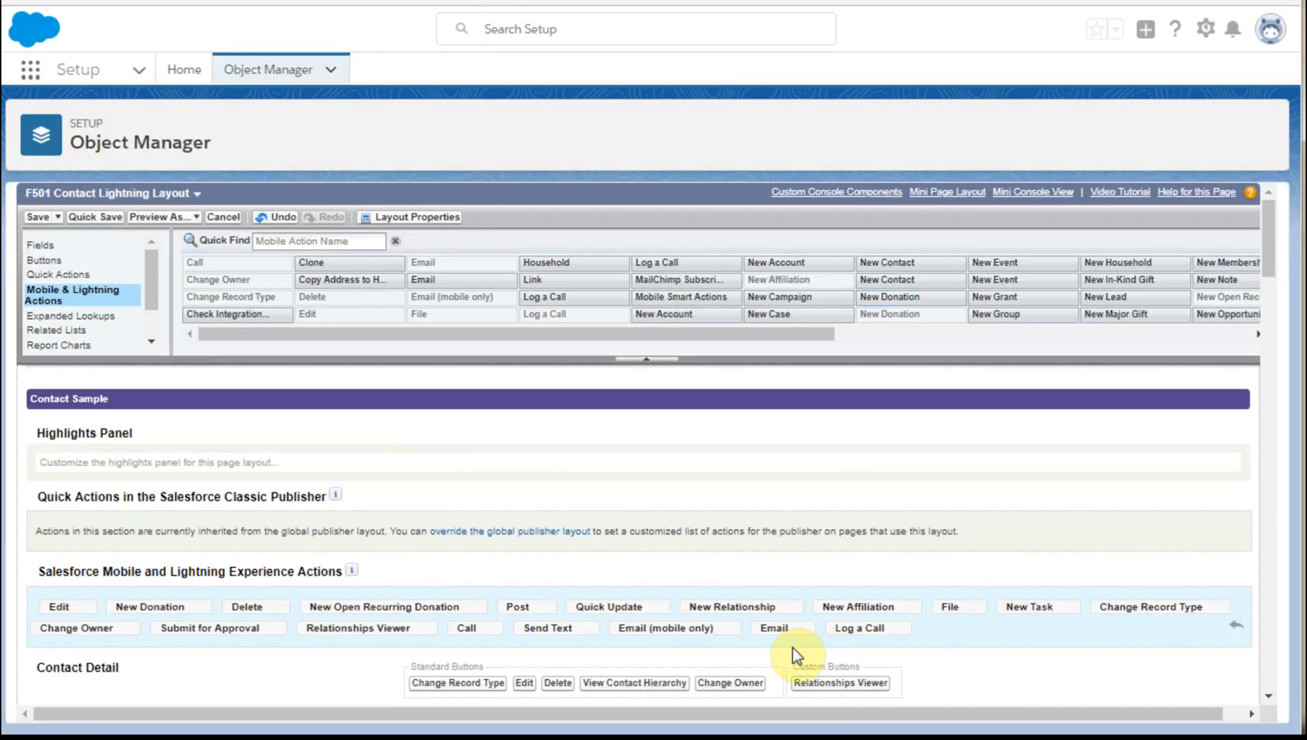
pyautogui.moveTo(845, 646)
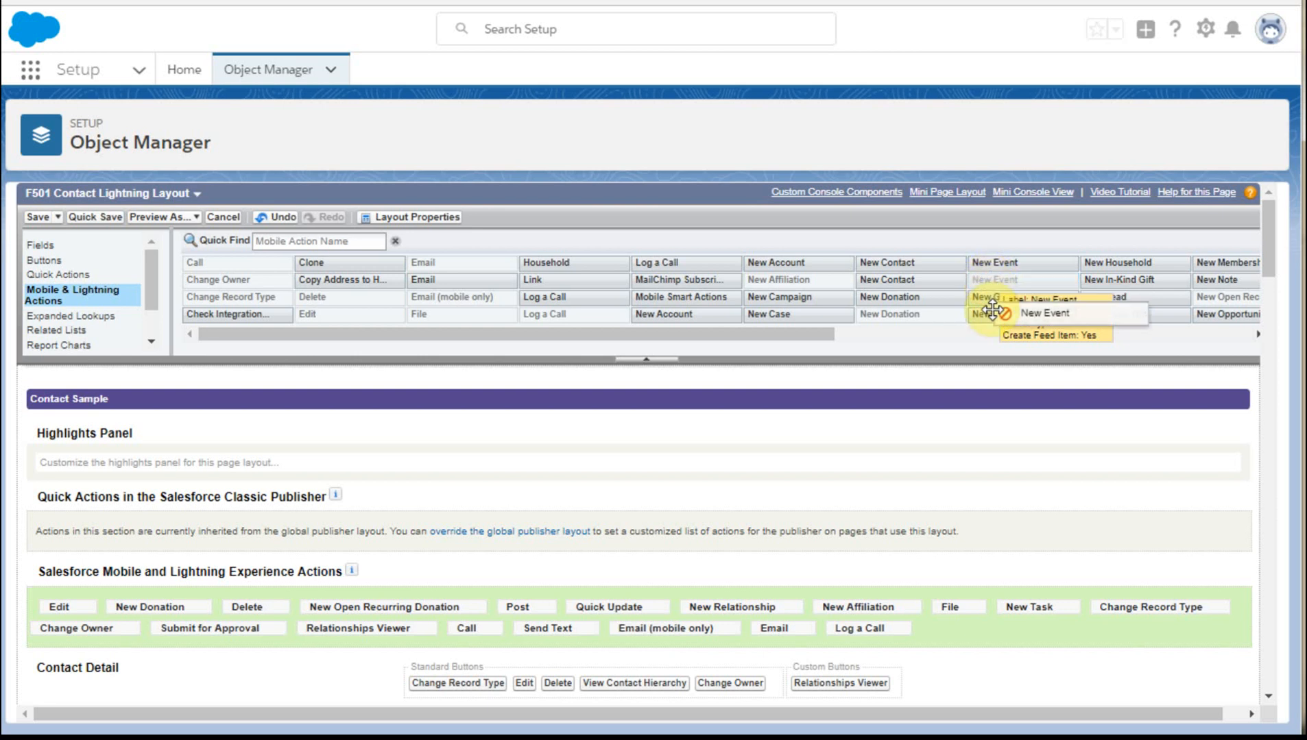
# - Add New Event to the Salesforce Mobile and Lightning Experience Actions section
pyautogui.moveTo(1022, 296); pyautogui.dragTo(988, 628)
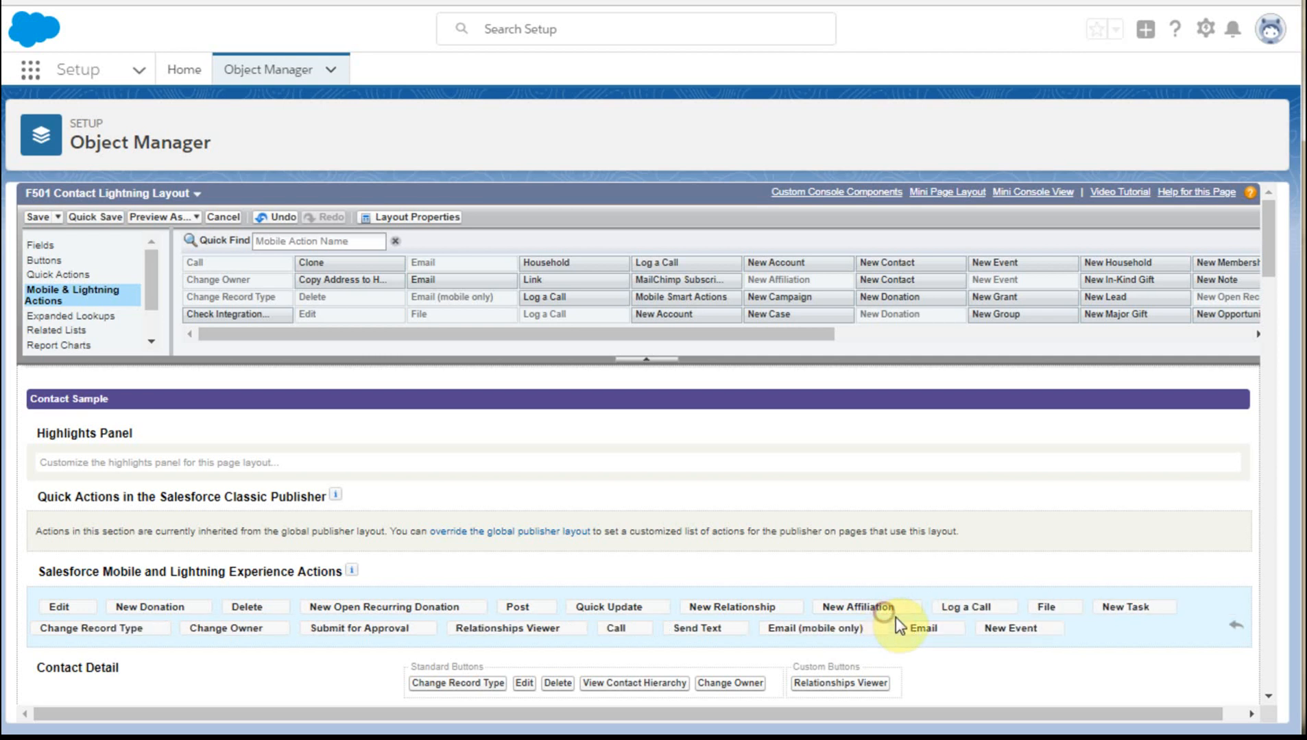
pyautogui.moveTo(1155, 621)
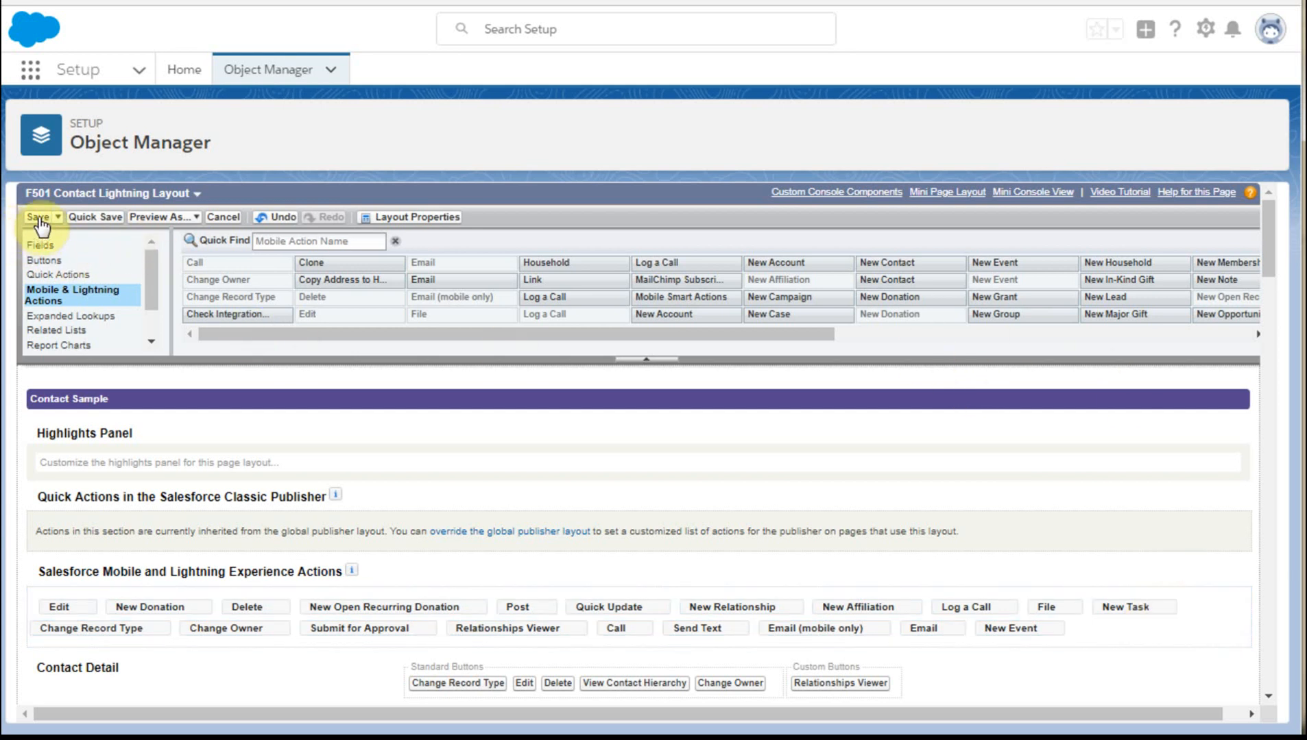
# - Save the layout and start a New Event from the contact's Activity panel
pyautogui.click(37, 217)
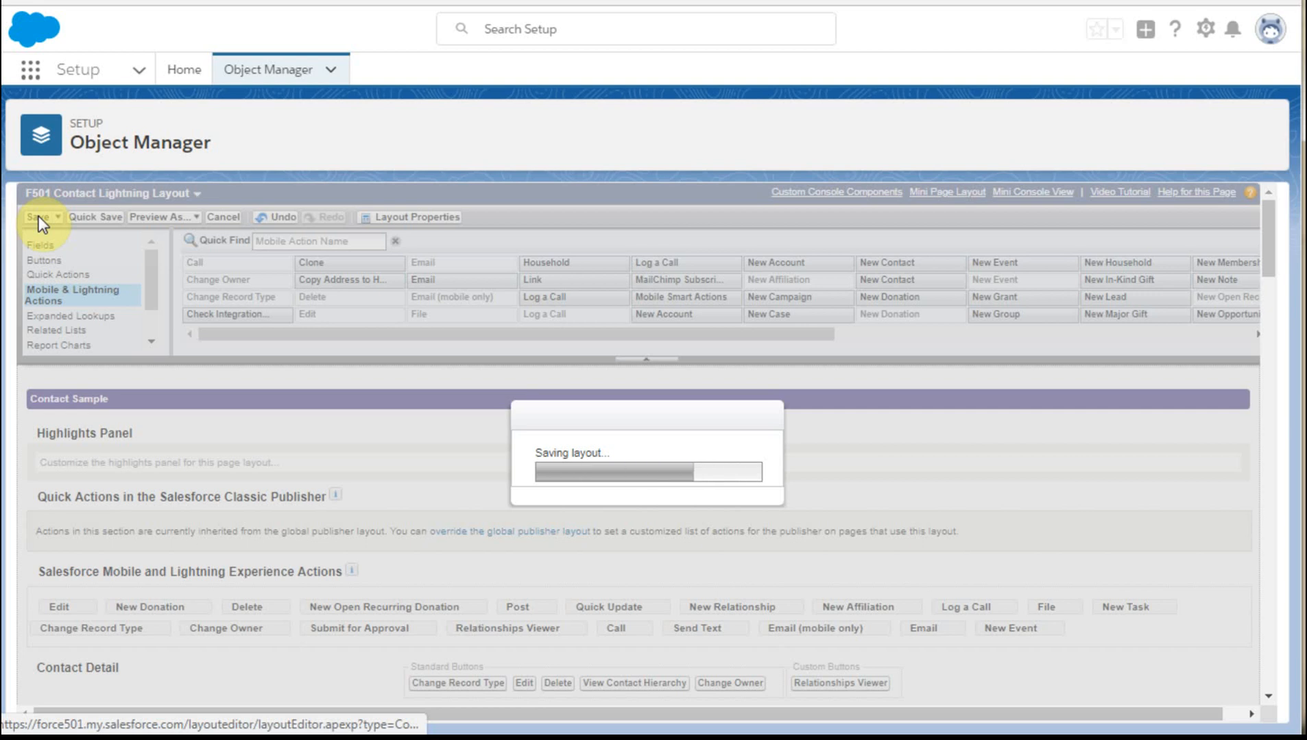
pyautogui.click(33, 217)
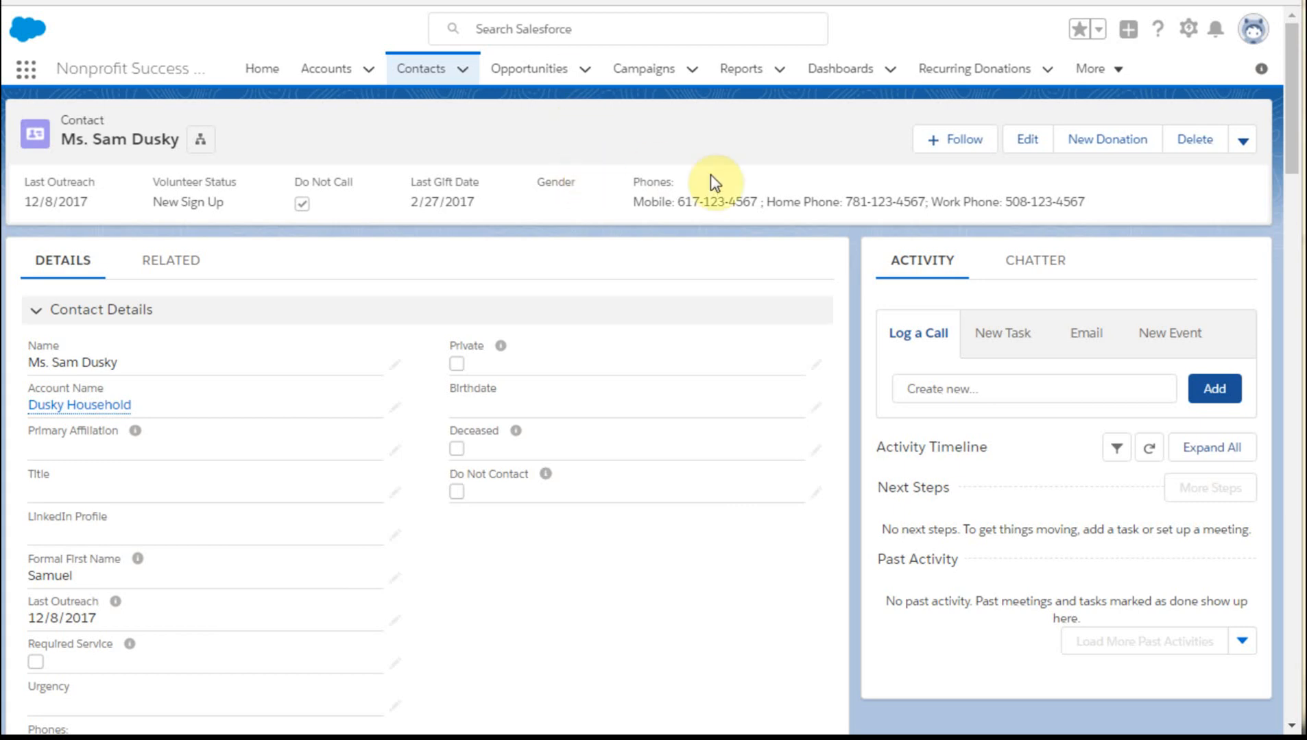
pyautogui.moveTo(1027, 140)
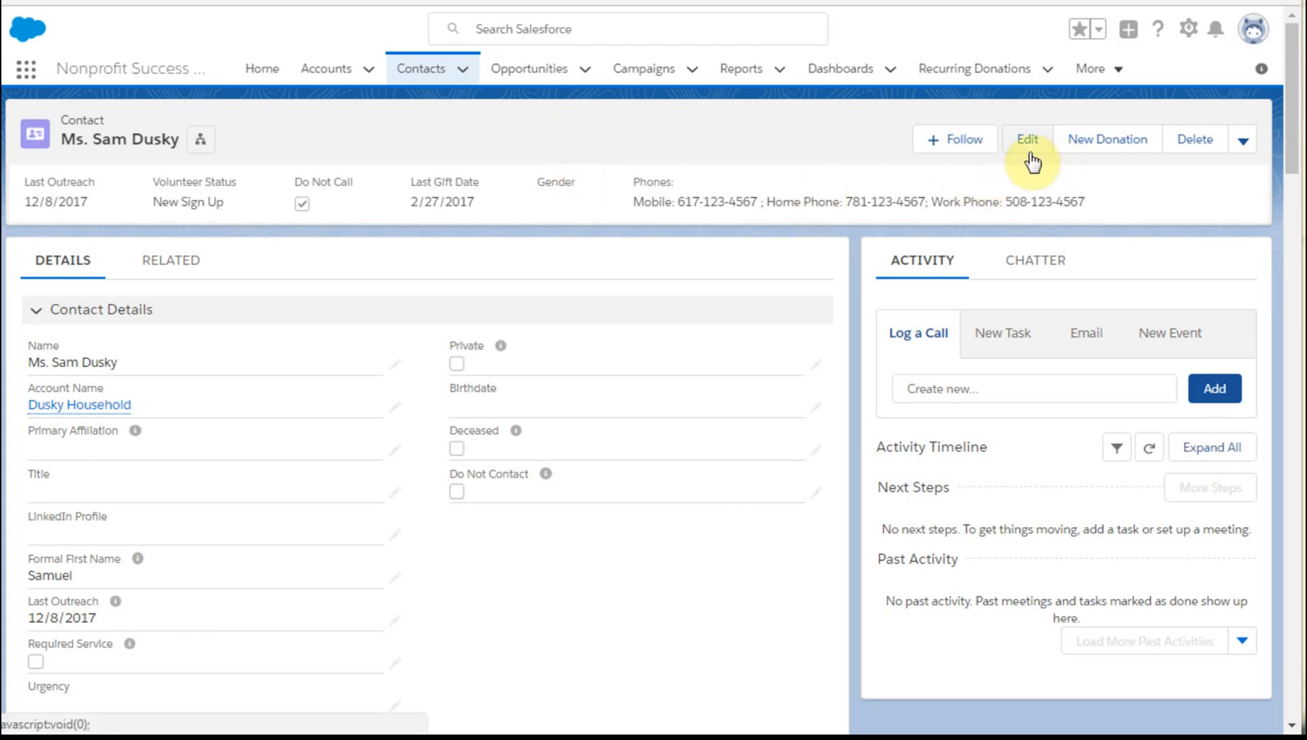
pyautogui.moveTo(1157, 175)
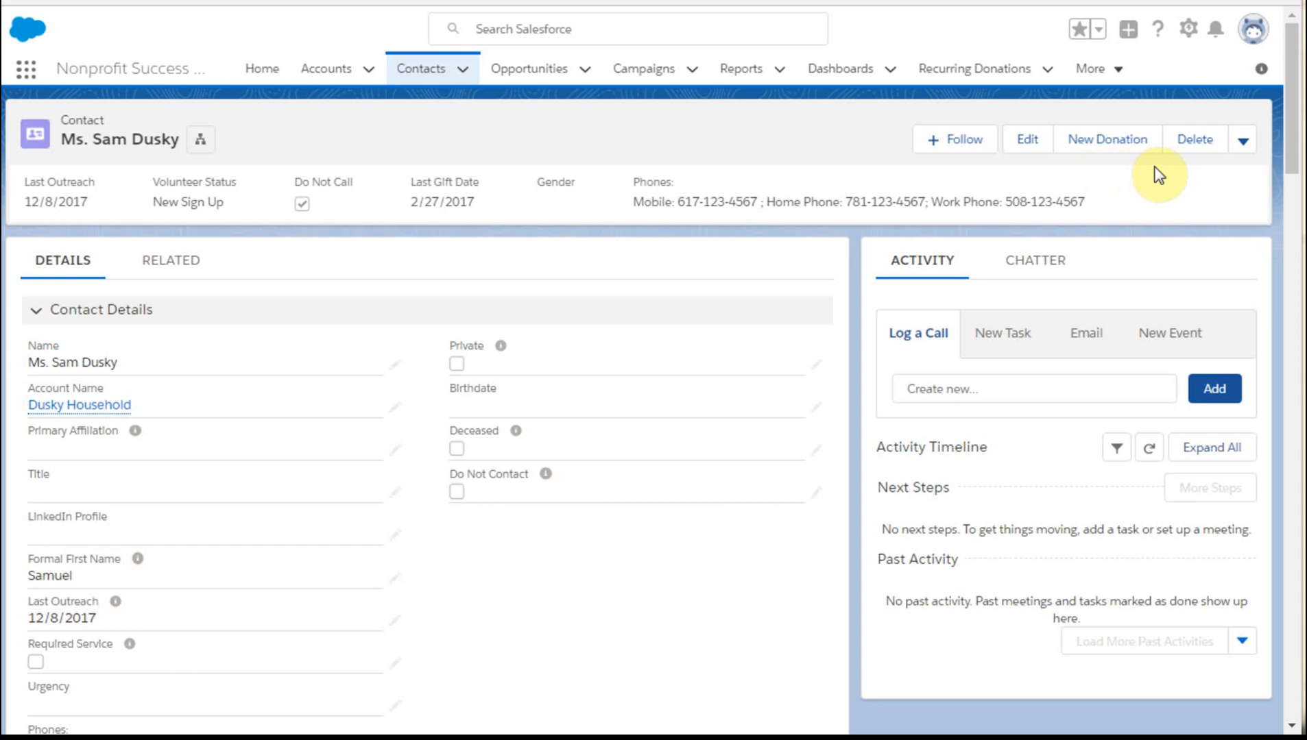
pyautogui.moveTo(1198, 171)
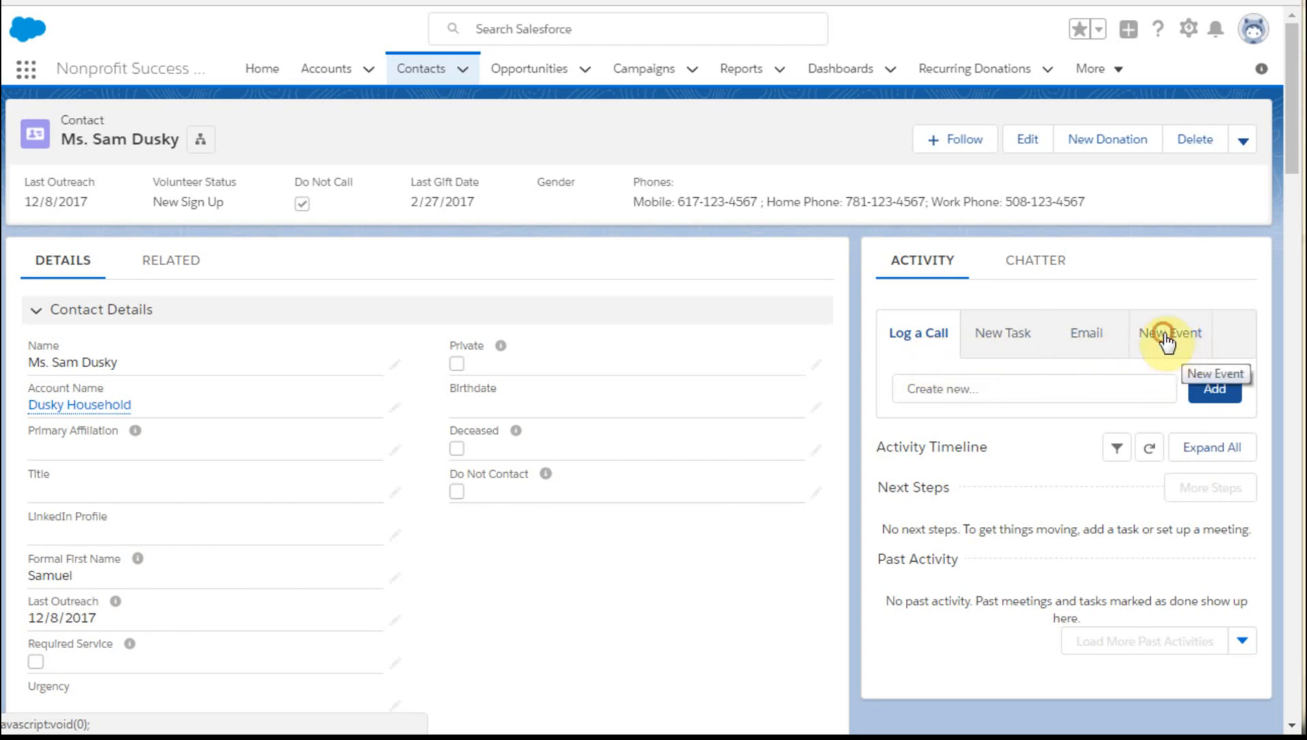
pyautogui.click(1169, 333)
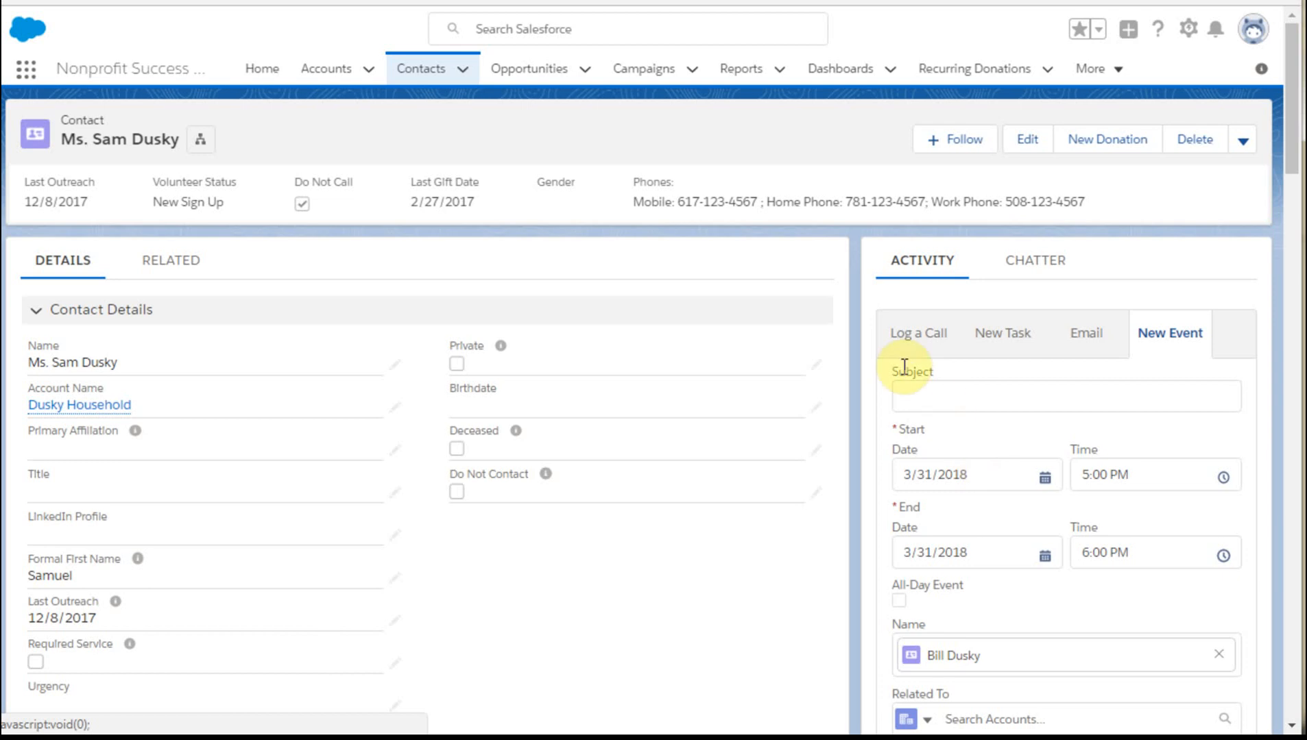
pyautogui.moveTo(813, 84)
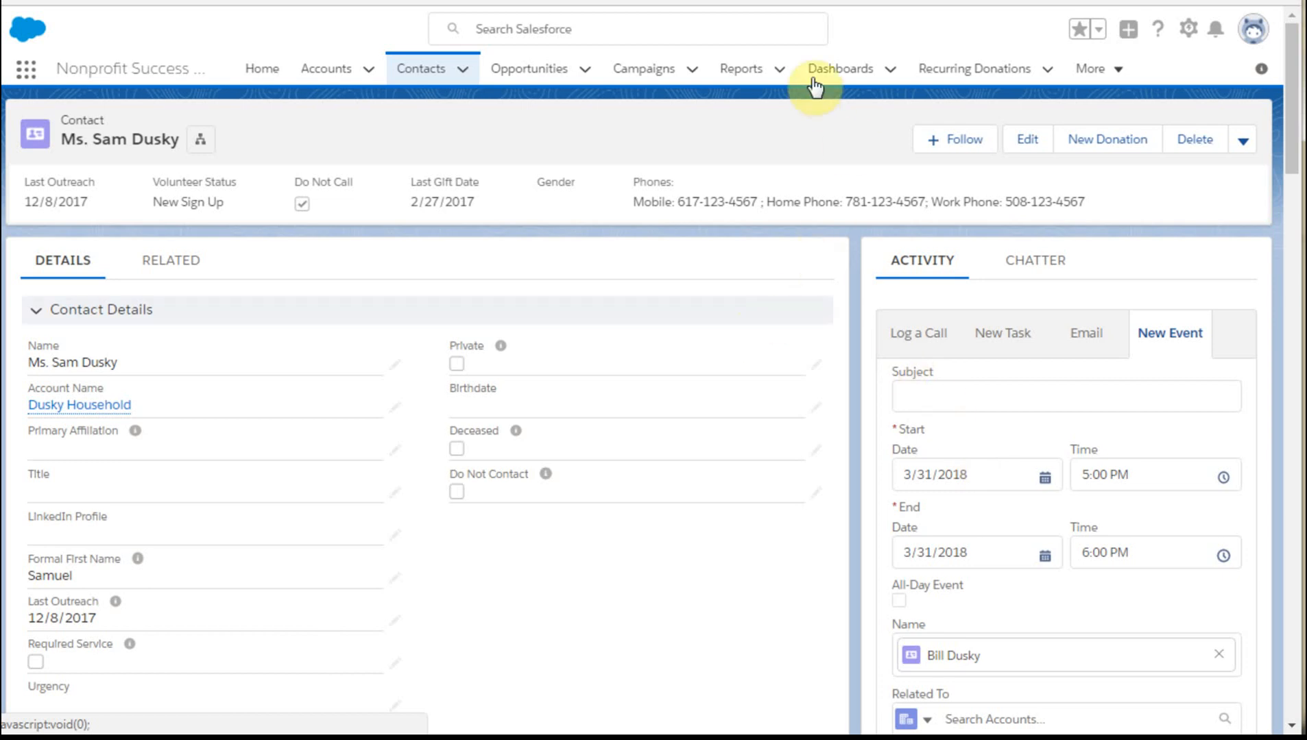